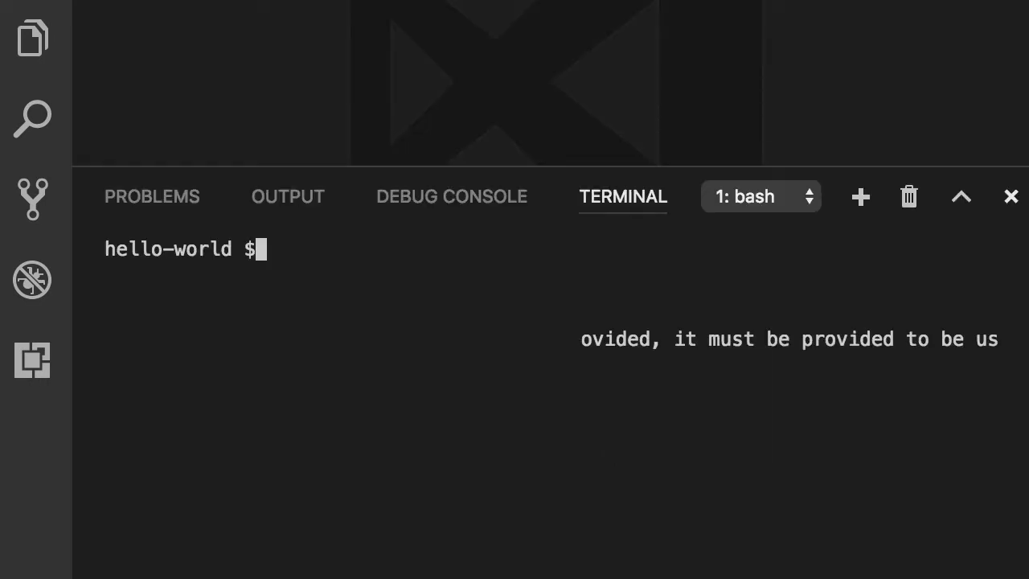
# Run ng g c authors in the terminal to scaffold the authors component.
pyautogui.write('ng g c')
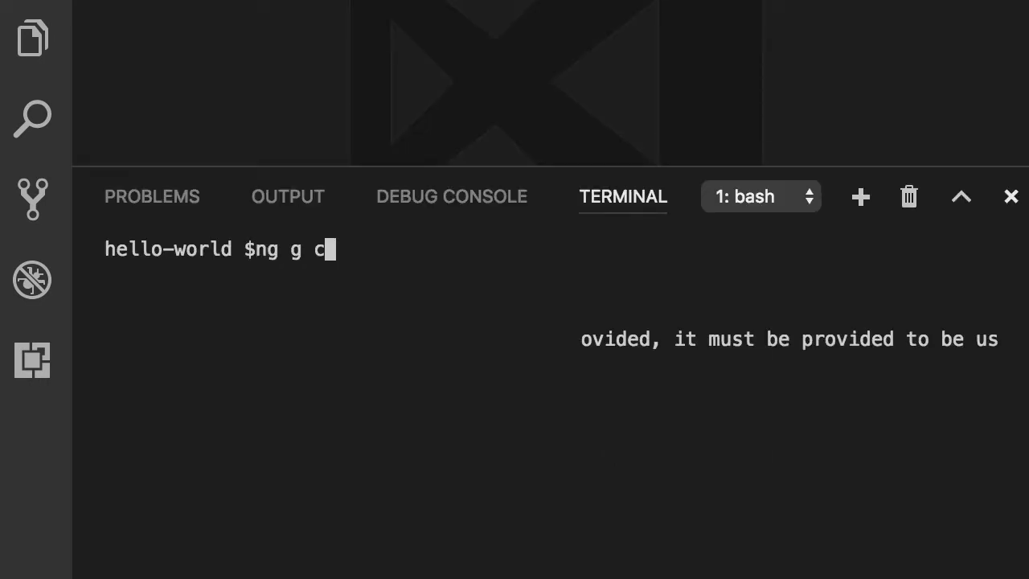
pyautogui.write('authors')
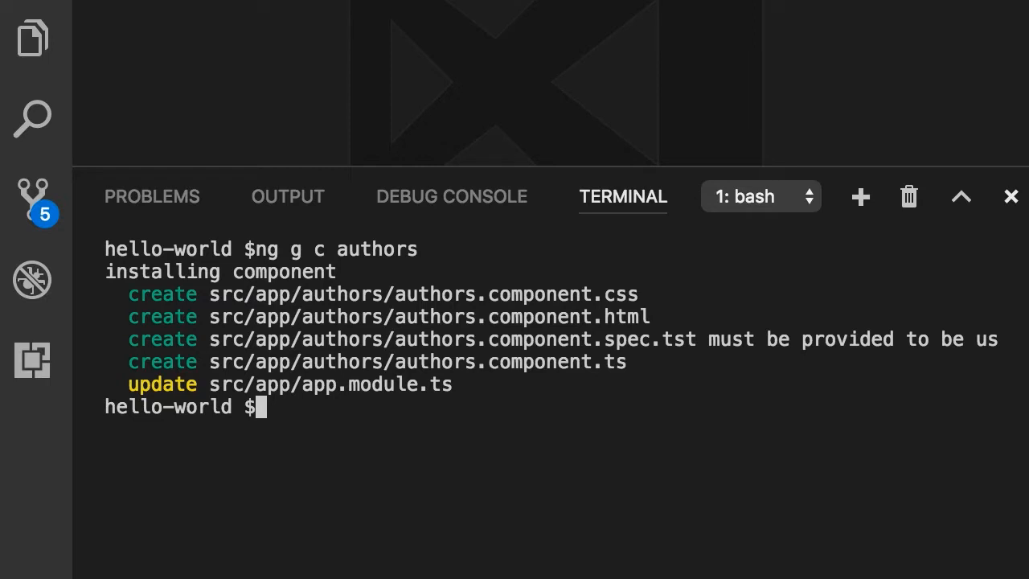
pyautogui.press('ctrl+p')
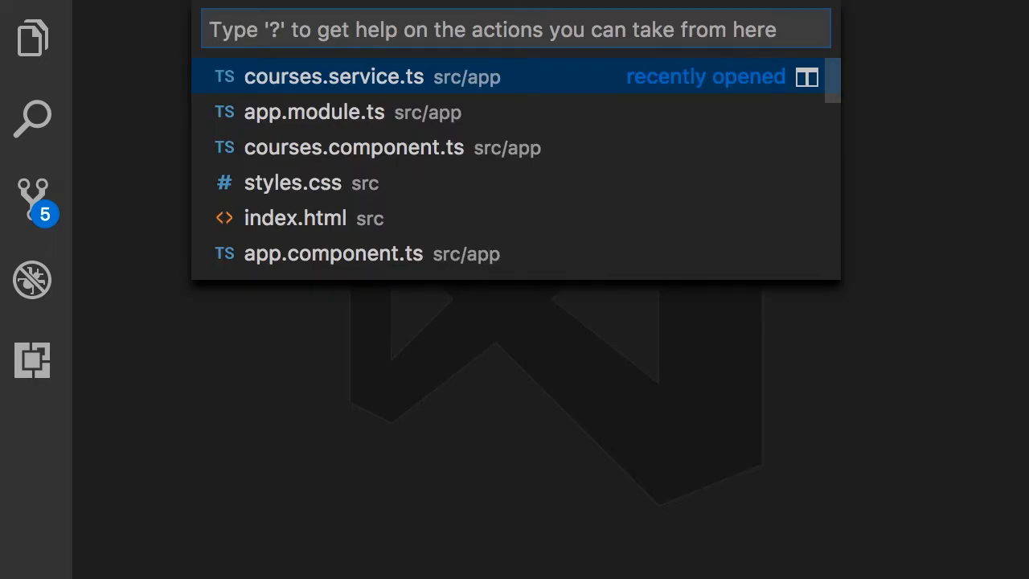
# Locate authors.component.ts via quick open and declare an authors; property in the class.
pyautogui.write('authors.ts')
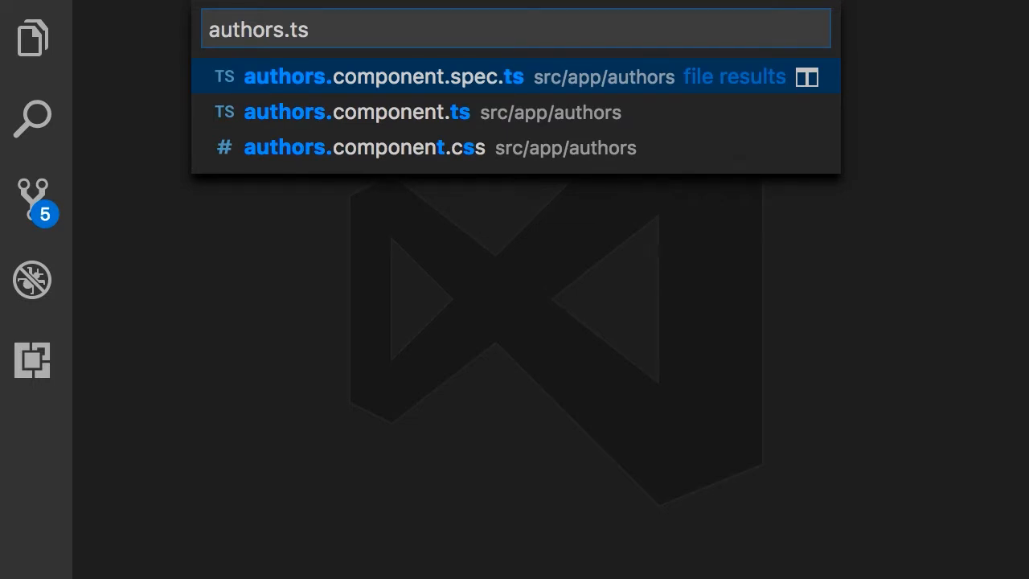
pyautogui.press('down')
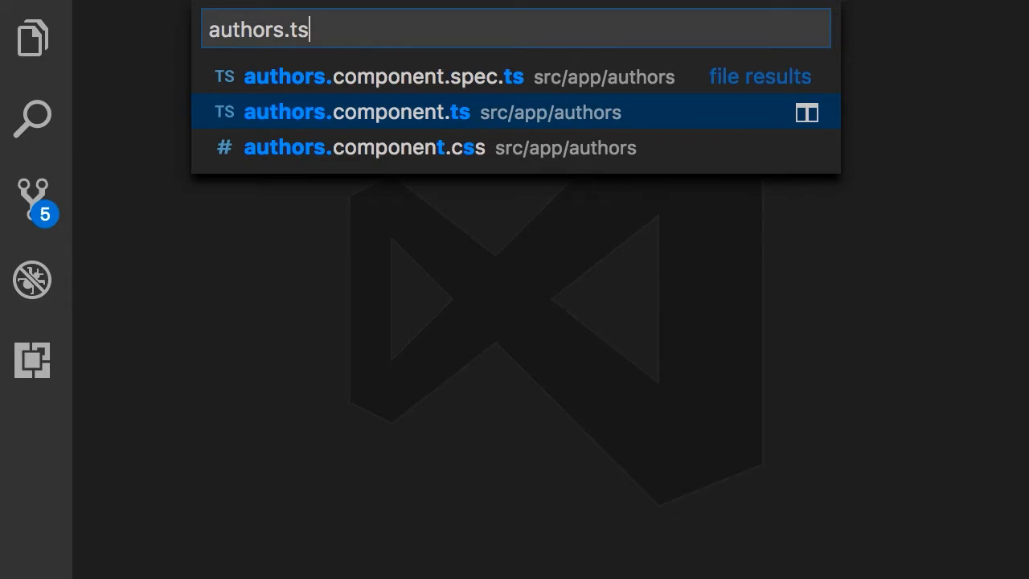
pyautogui.click(357, 113)
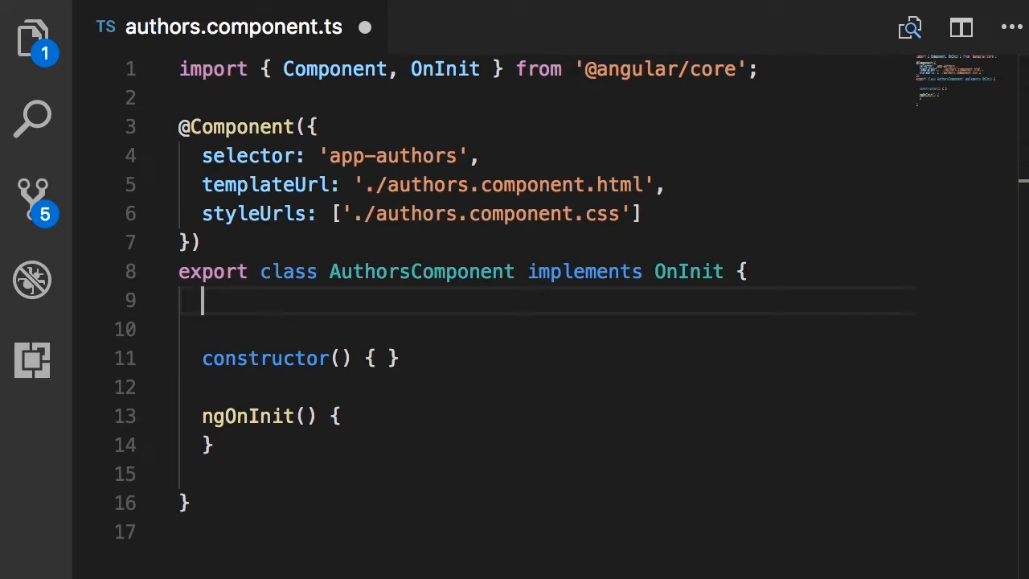
pyautogui.write('authors;')
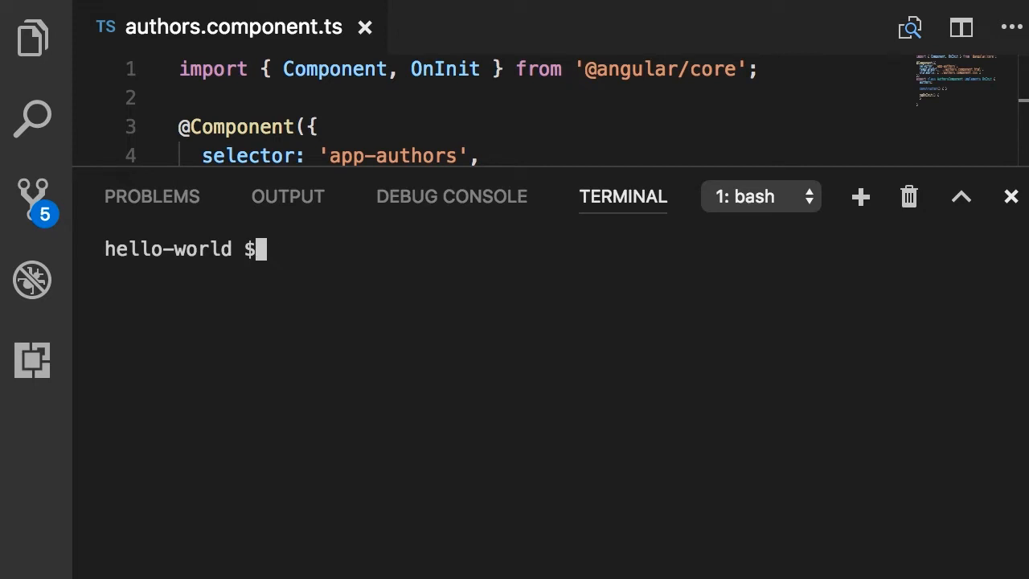
# Run ng g s authors to scaffold authors.service.ts with its spec file.
pyautogui.write('ng')
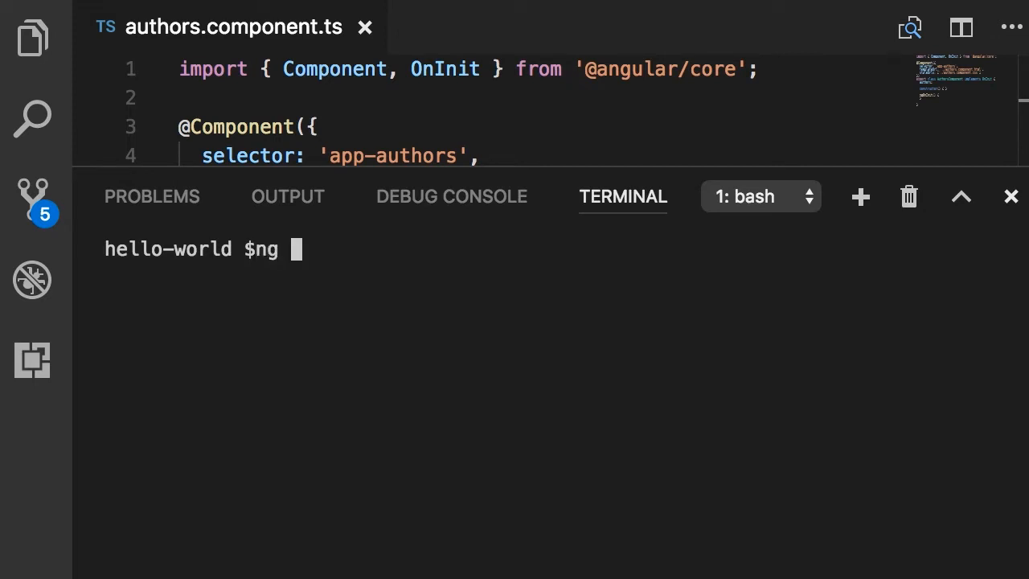
pyautogui.write('g')
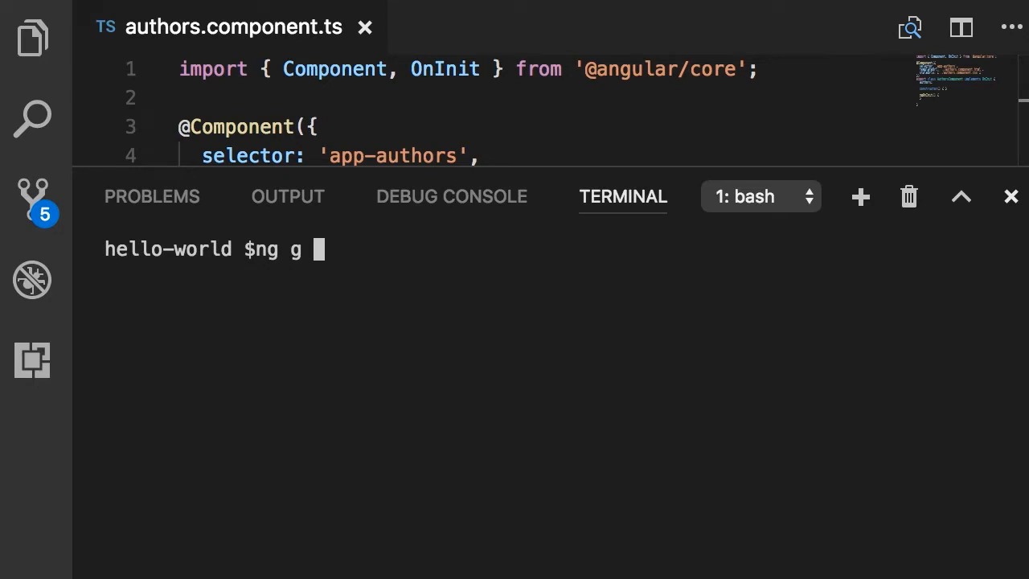
pyautogui.write('s')
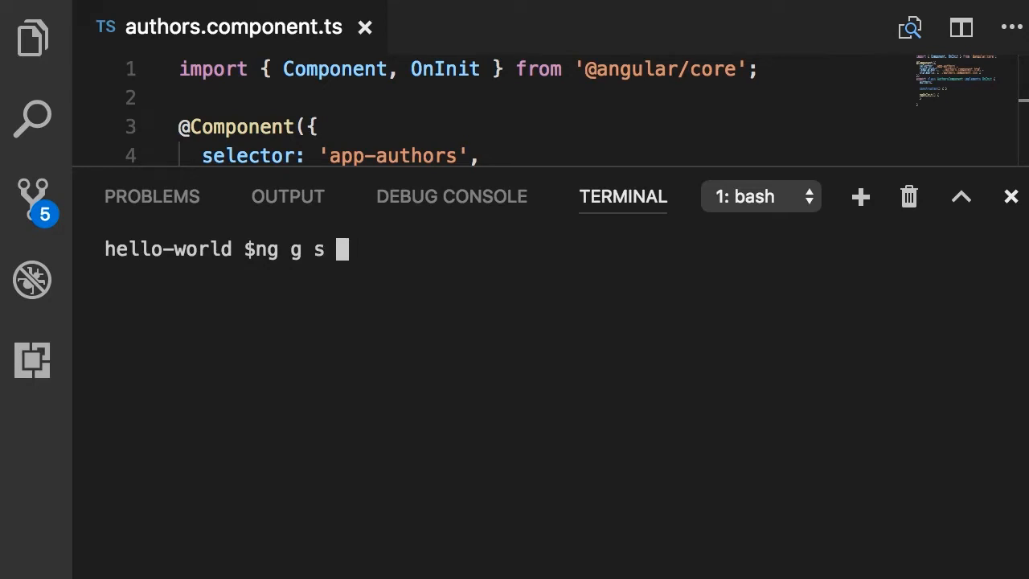
pyautogui.write('authors')
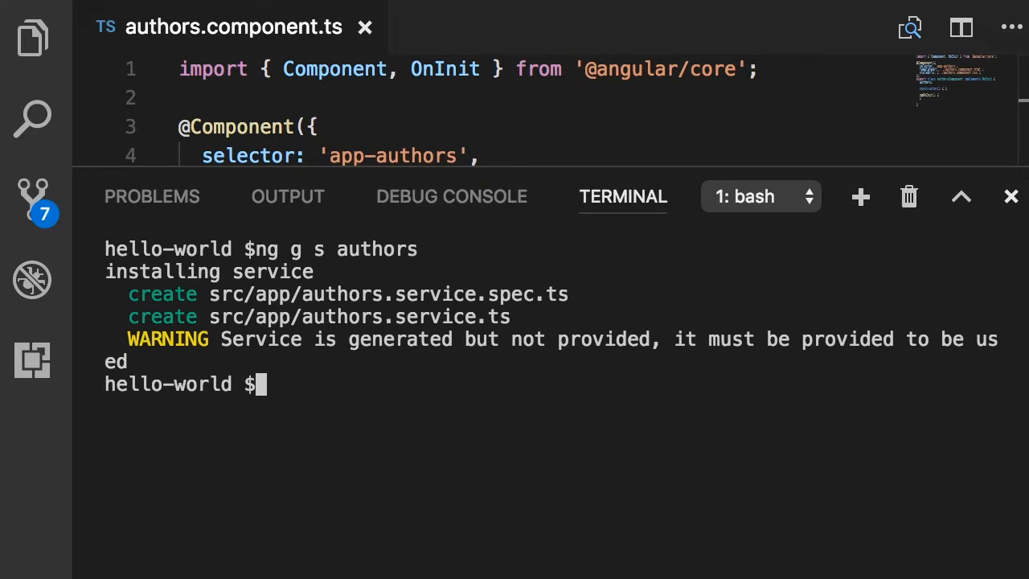
pyautogui.click(1009, 196)
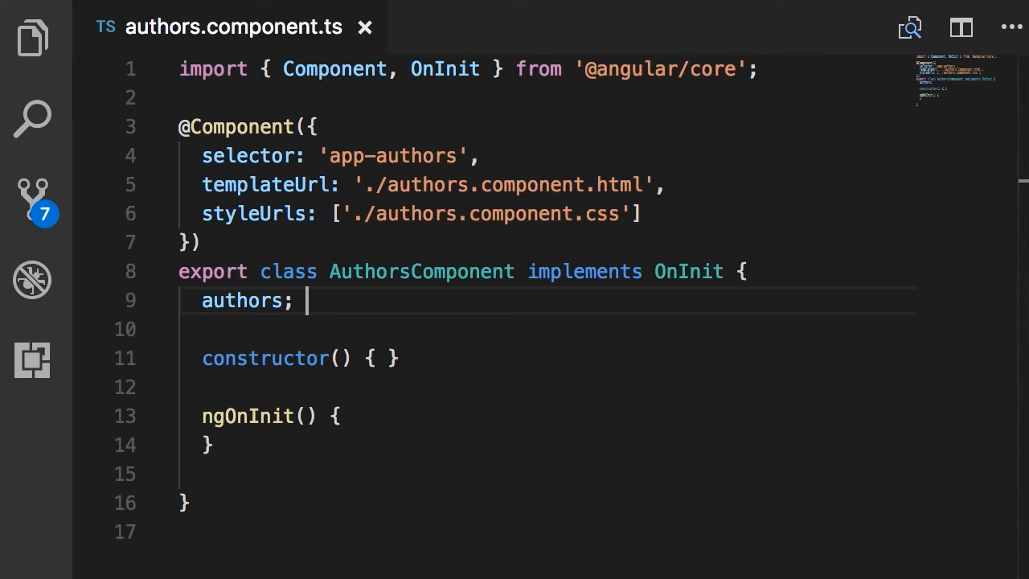
# Add AuthorsService after CoursesService in the app.module.ts providers array.
pyautogui.click(513, 25)
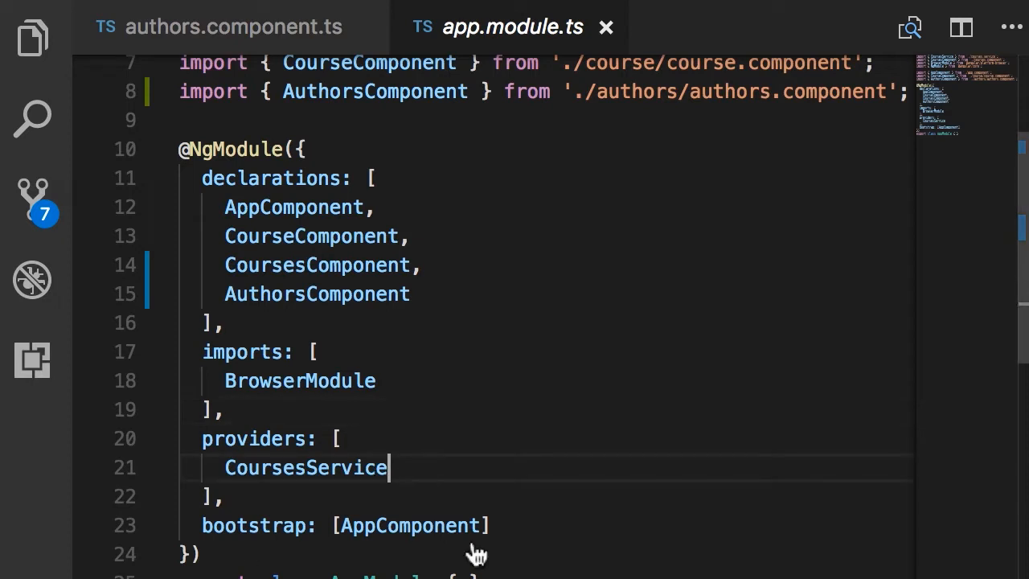
pyautogui.scroll(-3)
pyautogui.write(',')
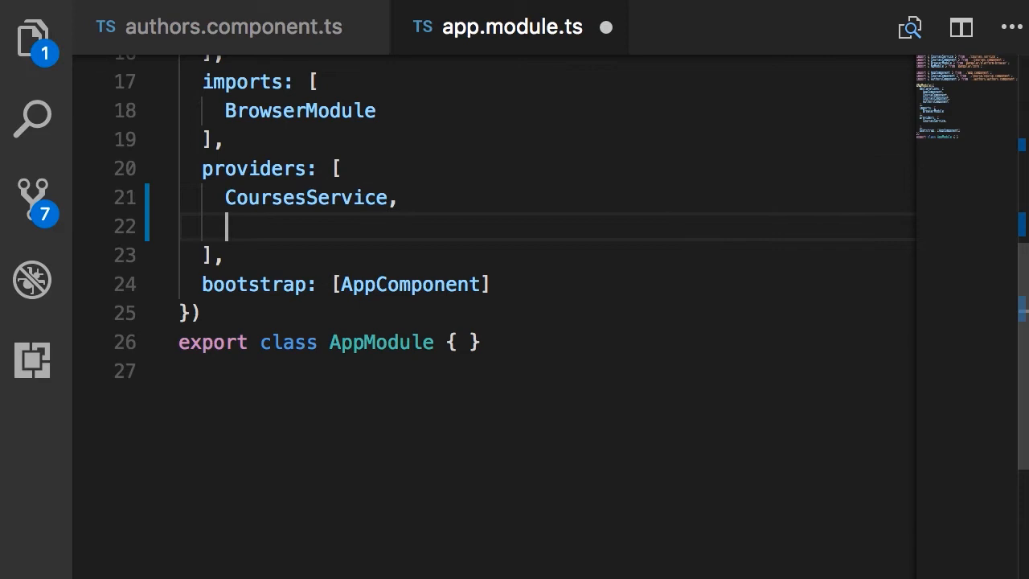
pyautogui.write('AuthorsService')
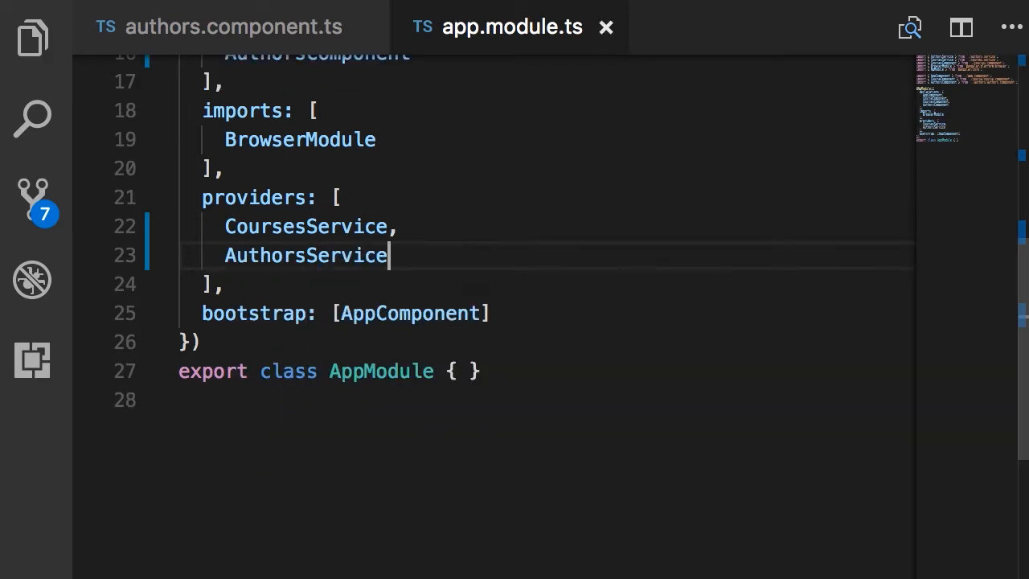
pyautogui.press('ctrl+p')
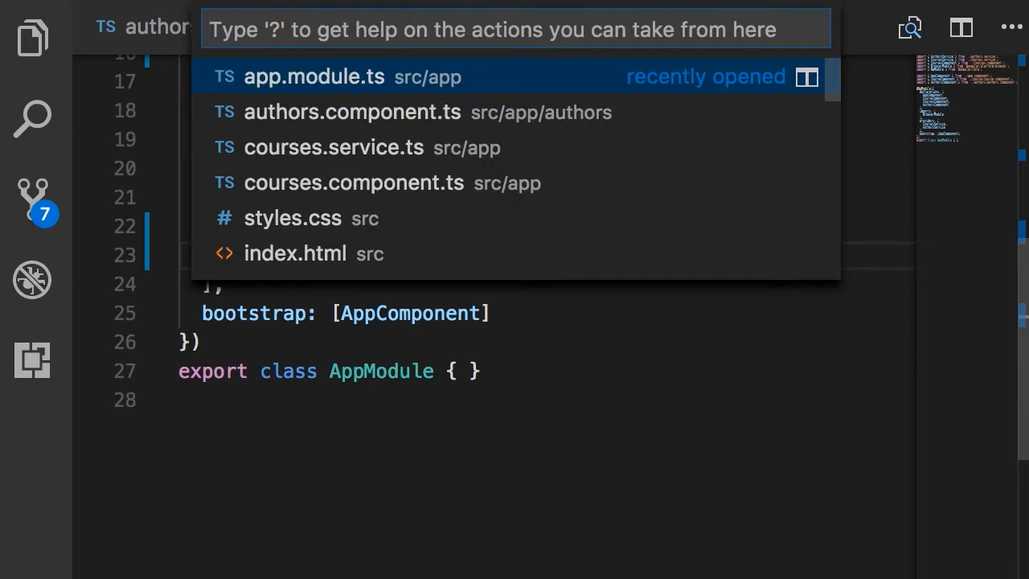
# Locate authors.service.ts via quick open and remove its empty constructor.
pyautogui.write('authors.ts')
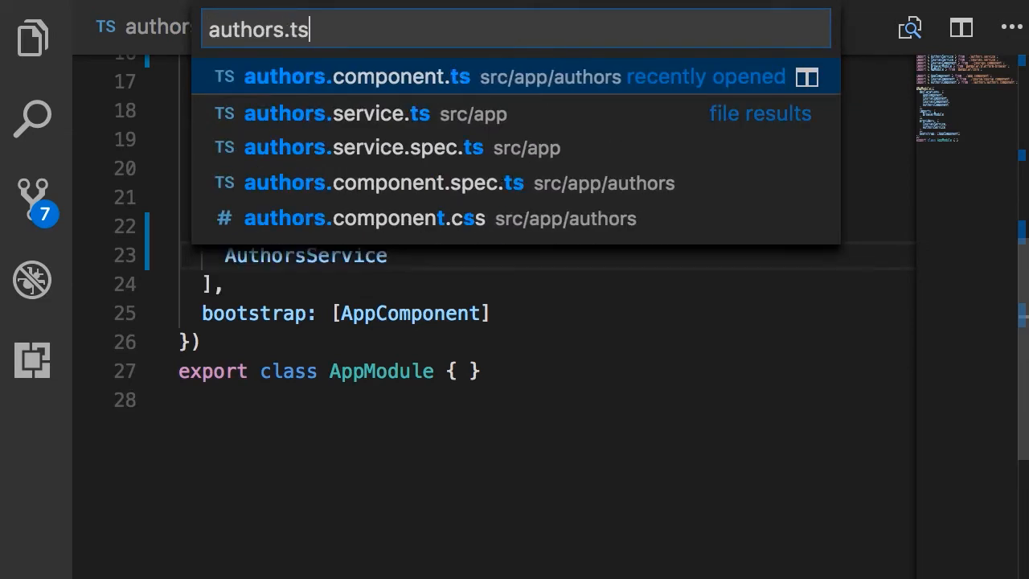
pyautogui.press('Down')
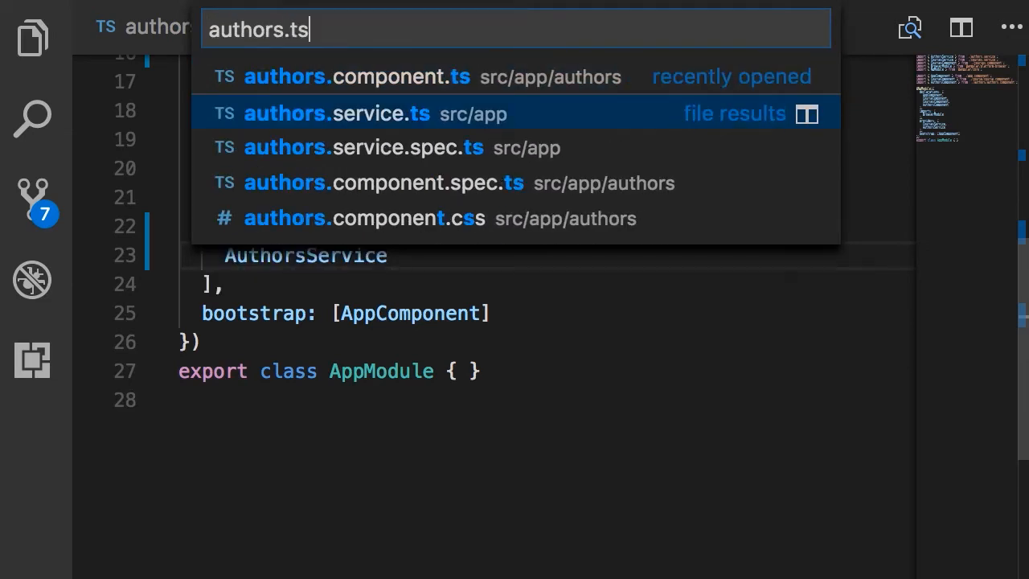
pyautogui.click(338, 113)
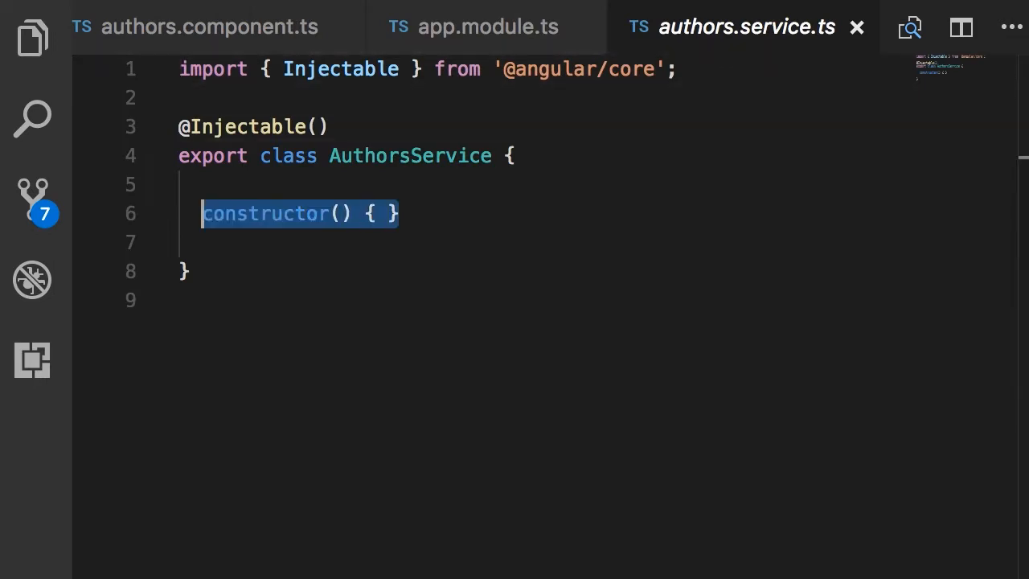
pyautogui.press('Delete')
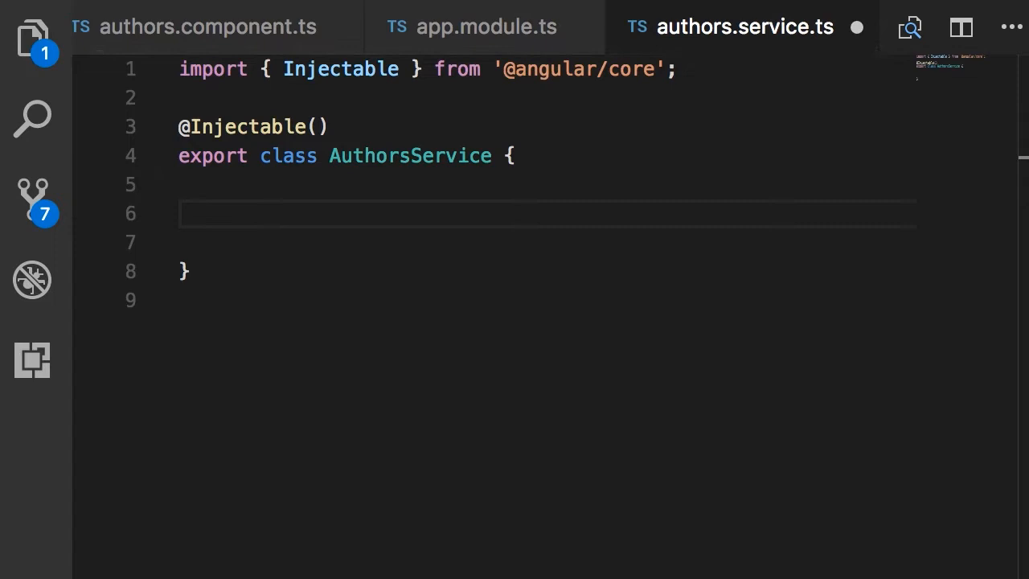
# Write getAuthors returning ["author1", "author2", "author3"].
pyautogui.write('getAuthors() {')
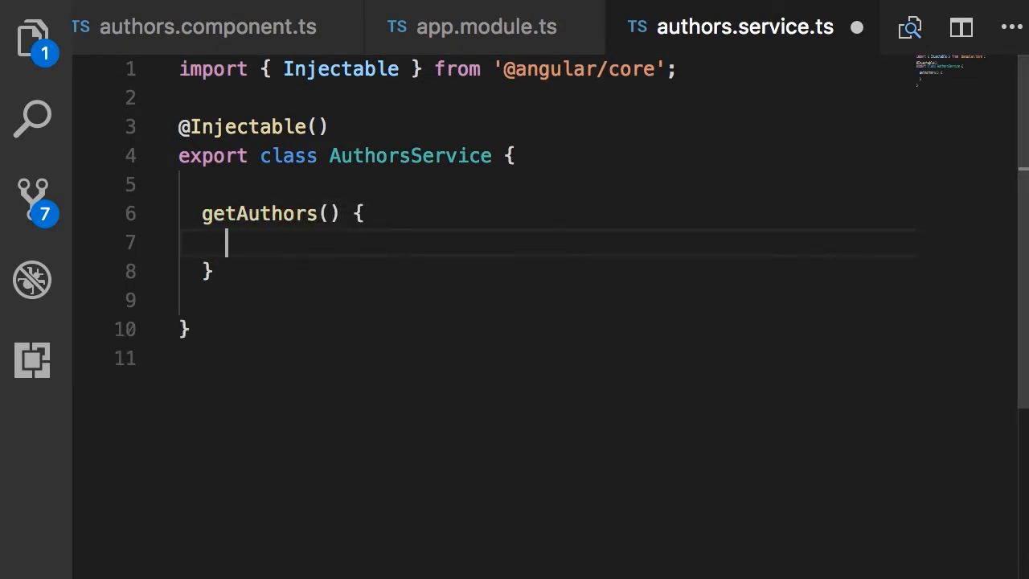
pyautogui.write('return')
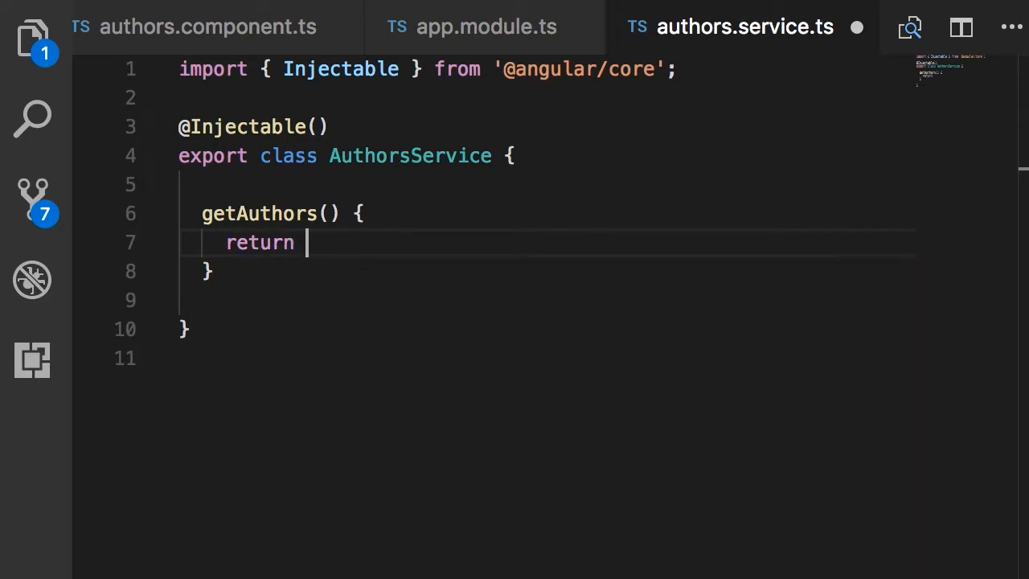
pyautogui.write('["au"]')
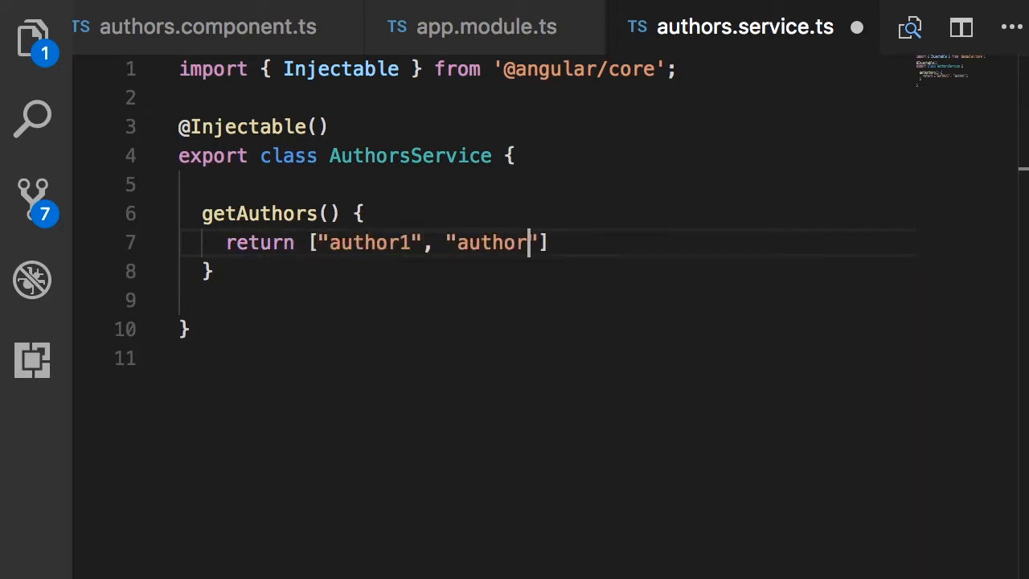
pyautogui.write('2", "author3')
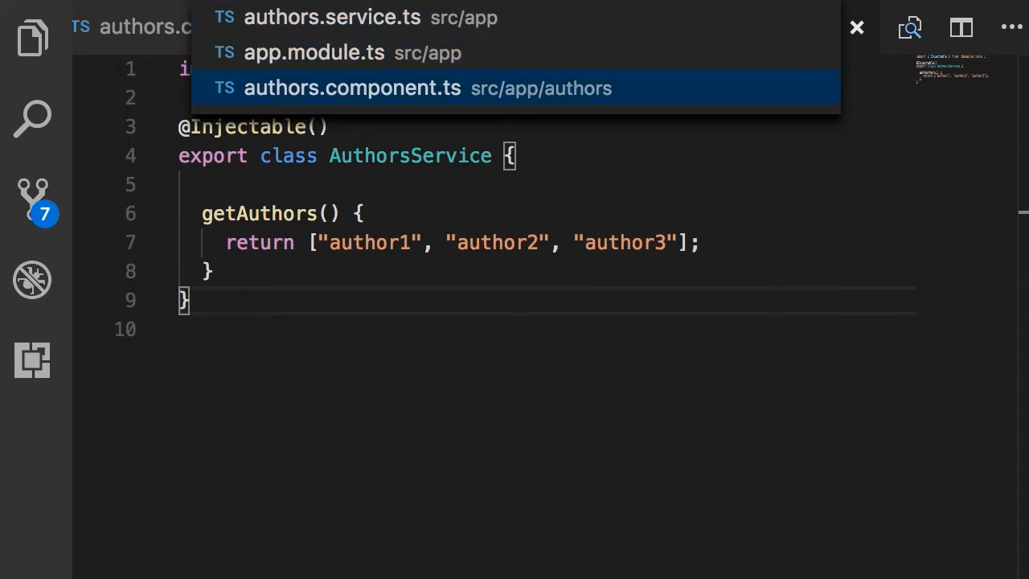
# Add a service: AuthorsService constructor parameter with its auto-import in authors.component.ts.
pyautogui.click(351, 86)
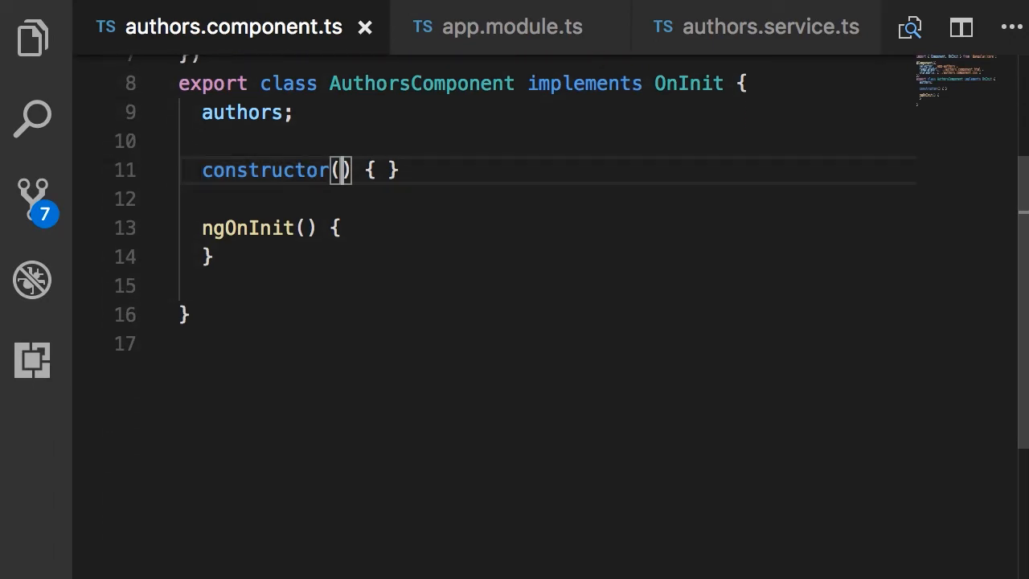
pyautogui.write('service: AuthorsS')
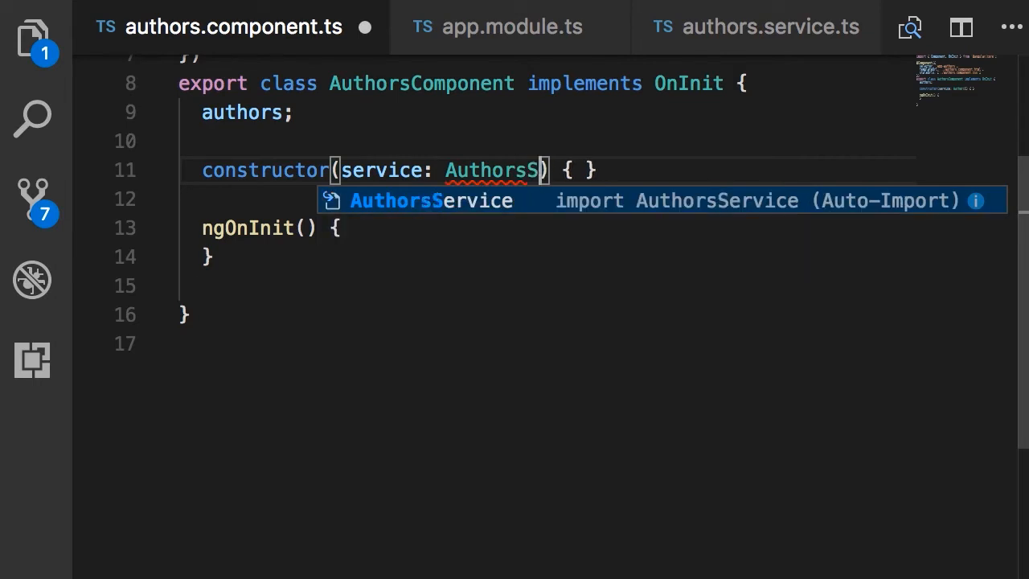
pyautogui.press('Tab')
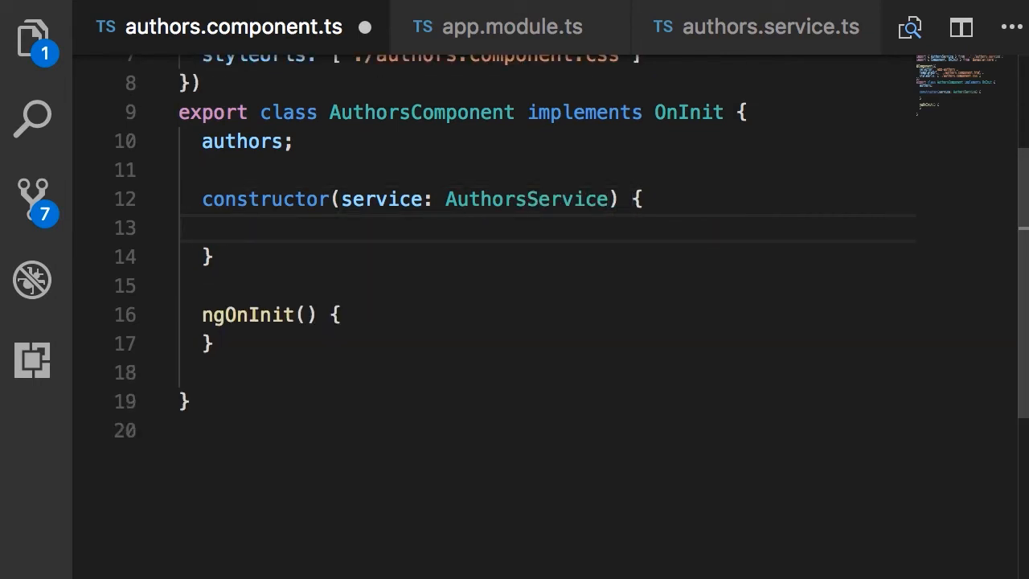
# Assign this.authors = service.getAuthors() inside the constructor.
pyautogui.write('this.')
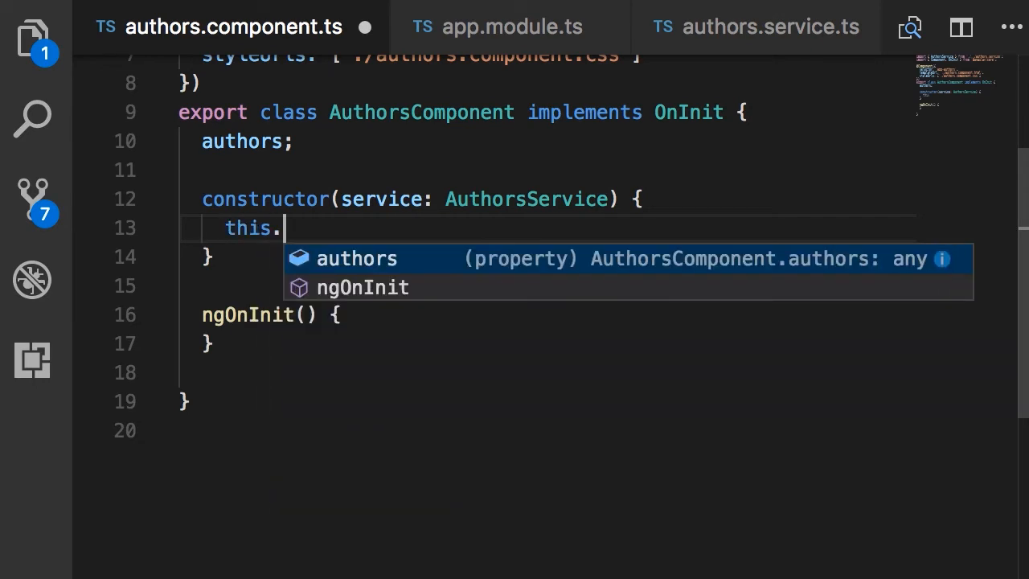
pyautogui.write('authors =')
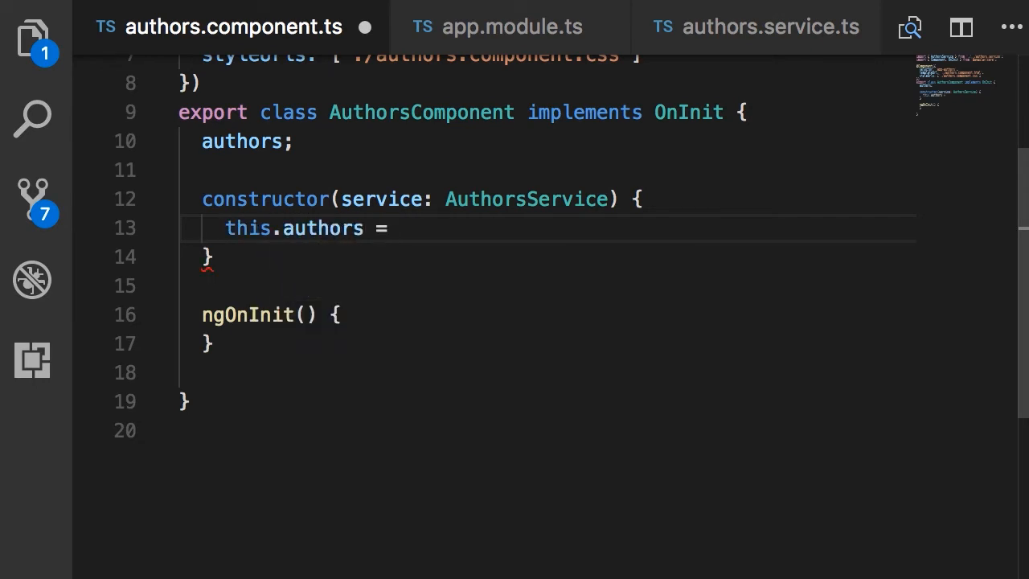
pyautogui.write('service.getAuthors();')
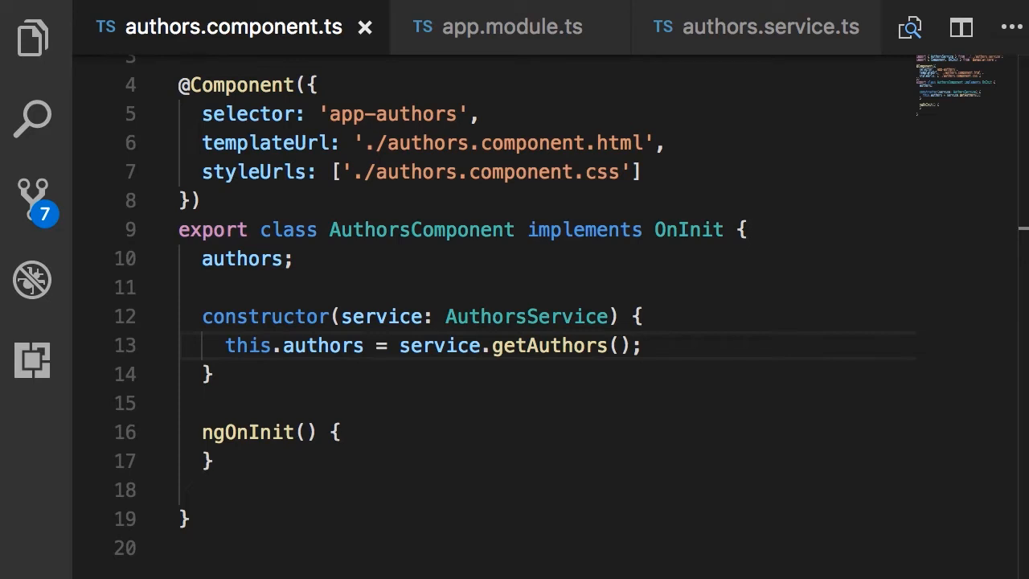
pyautogui.press('ctrl+p')
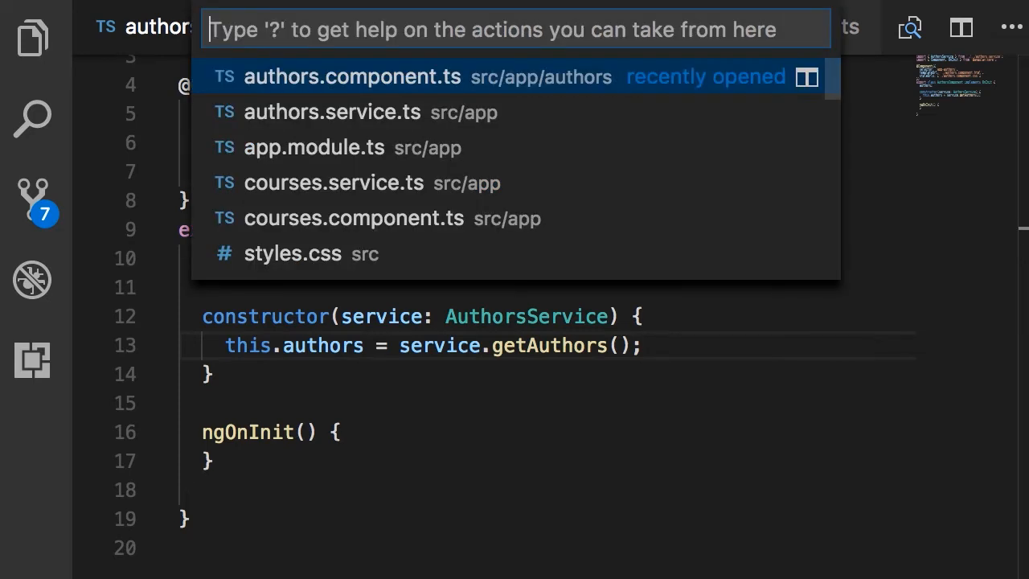
# Search for auth.html in quick open and load authors.component.html.
pyautogui.write('authors')
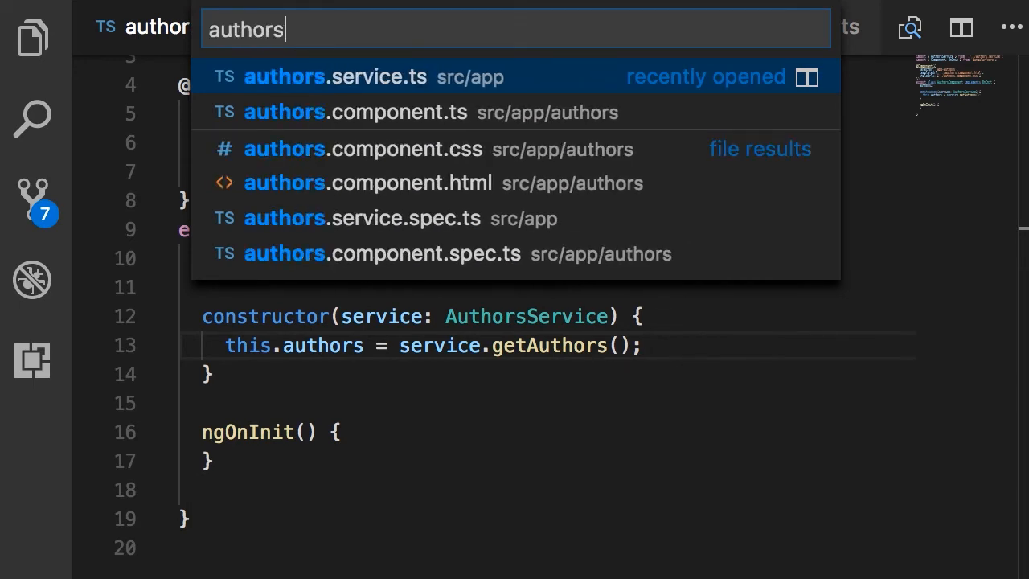
pyautogui.write('.')
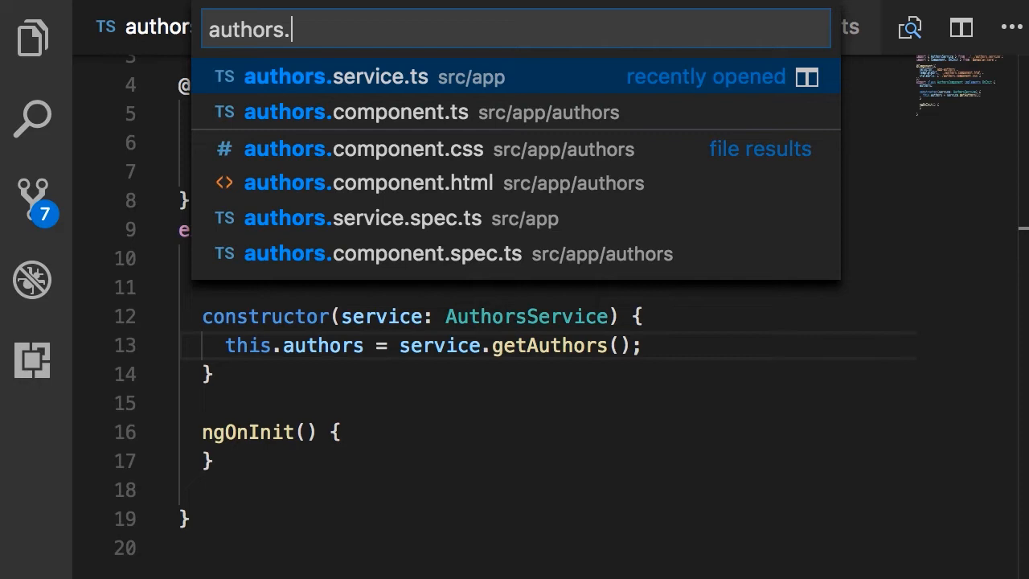
pyautogui.write('componen')
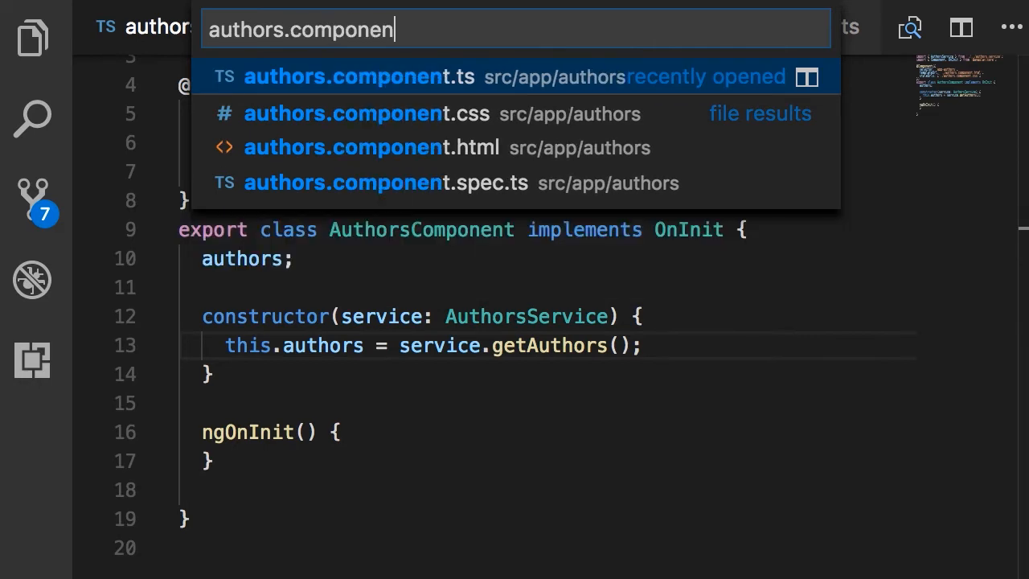
pyautogui.press('backspace')
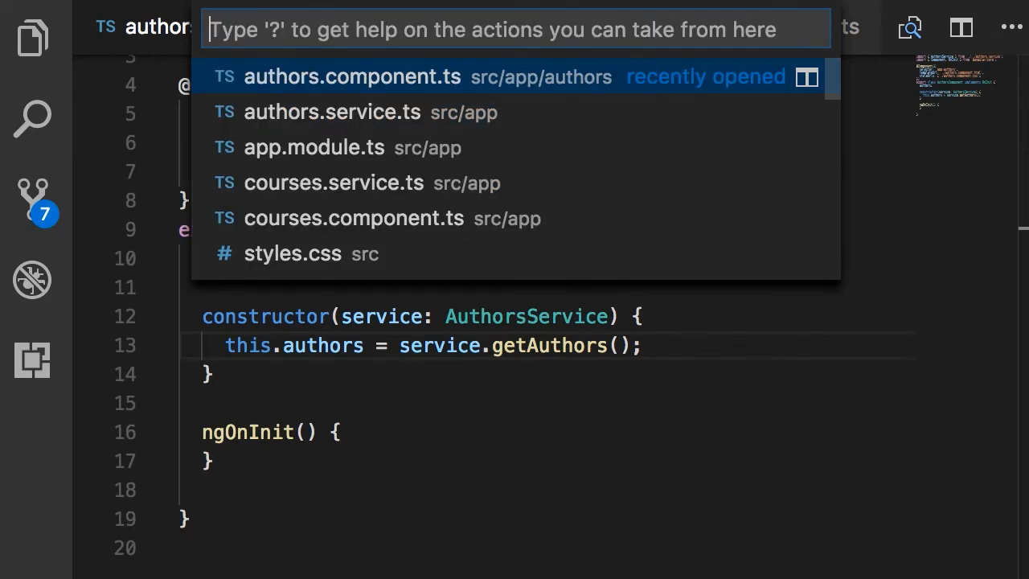
pyautogui.write('auth.html')
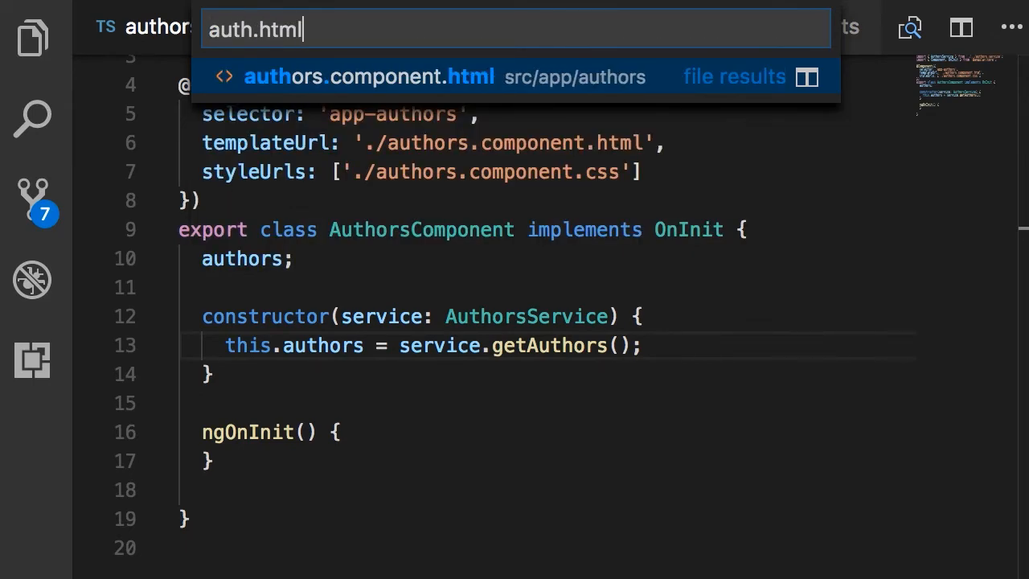
pyautogui.click(368, 77)
pyautogui.write('<h2></h2>')
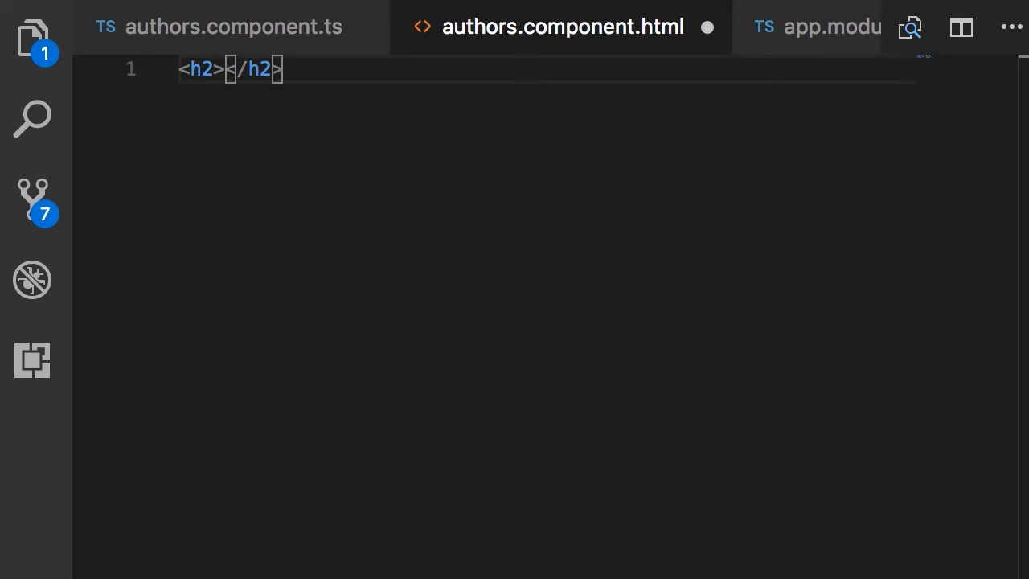
# Write an h2 interpolating authors.length followed by the text Authors.
pyautogui.write('{{')
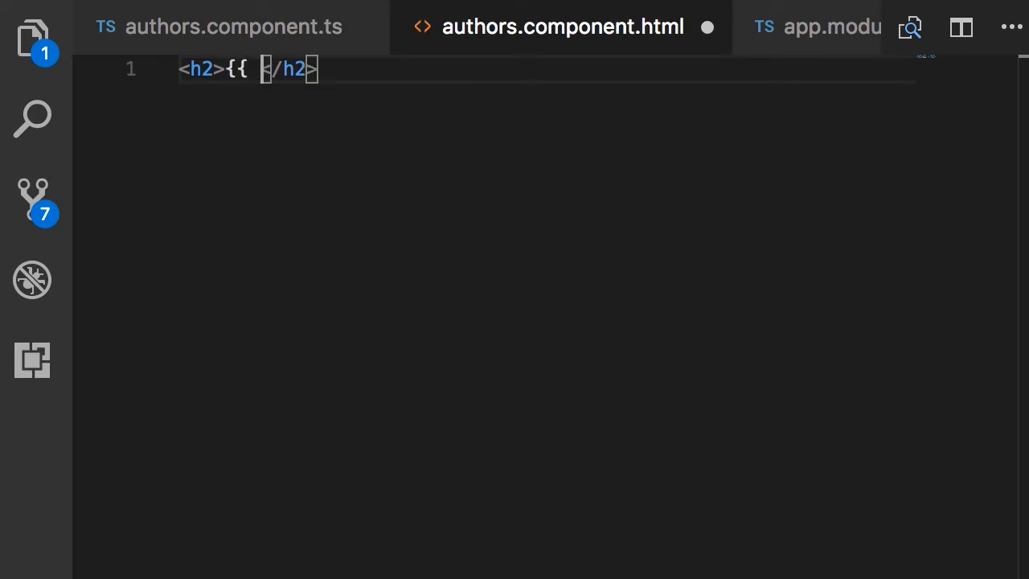
pyautogui.write('}}')
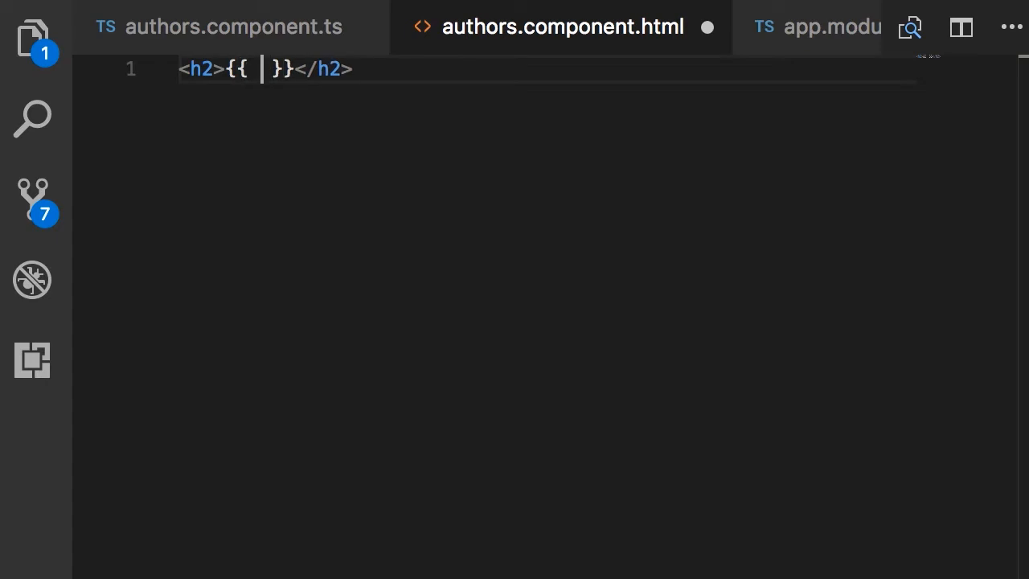
pyautogui.write('authors')
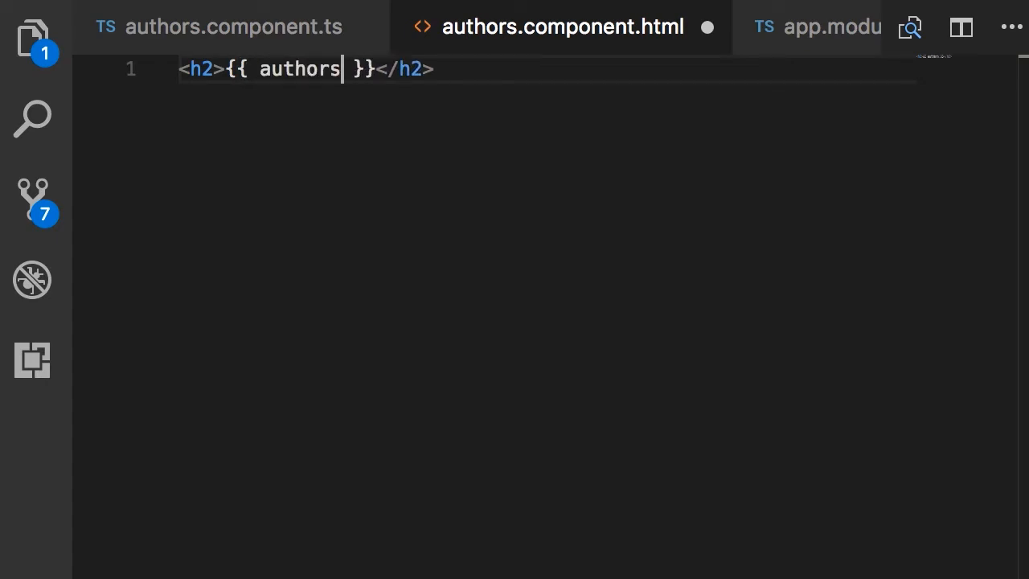
pyautogui.write('.length')
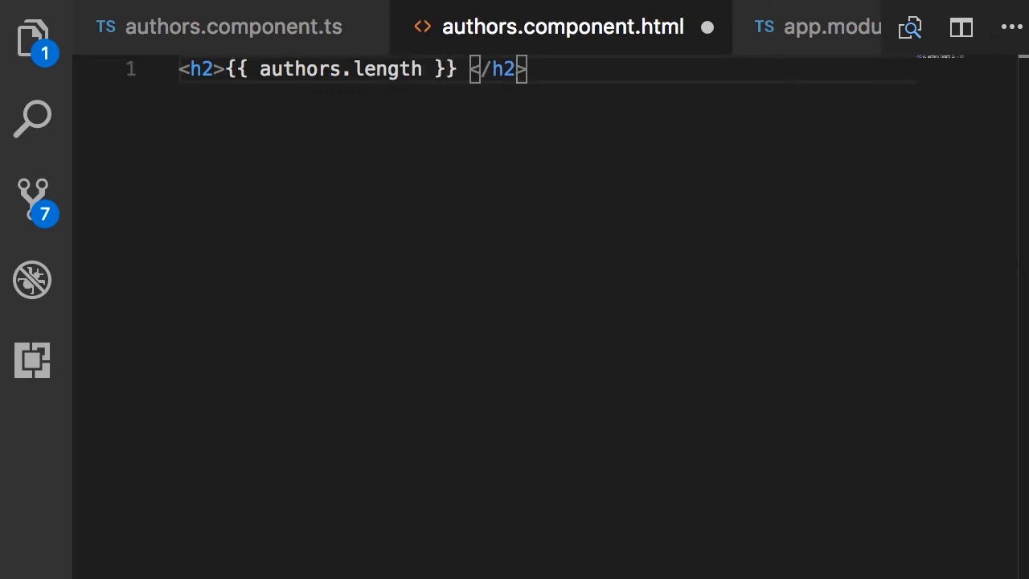
pyautogui.write('Authors')
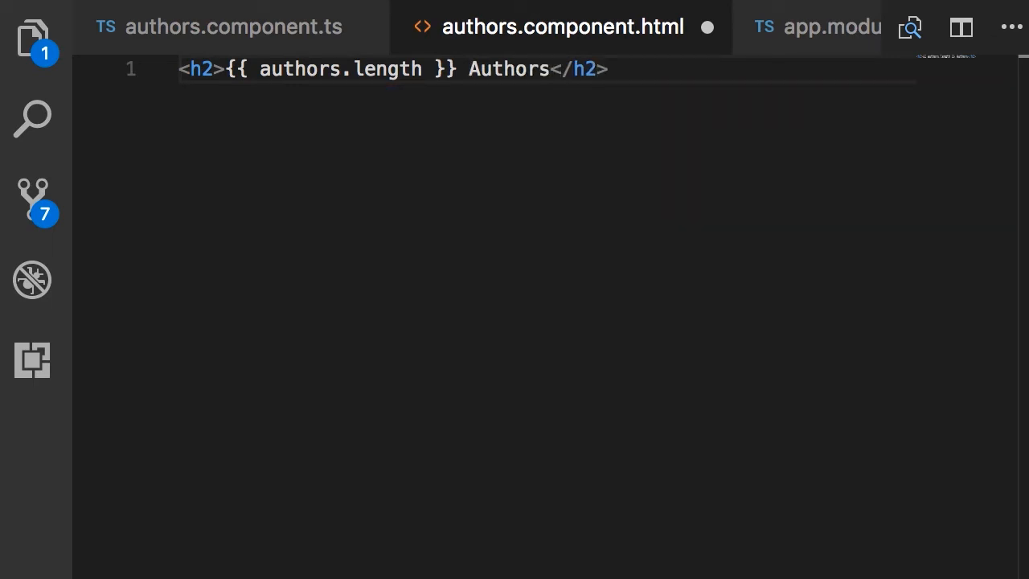
# Move Authors inside the expression as {{ authors.length + ' Authors' }}.
pyautogui.doubleClick(508, 69)
pyautogui.write('+ ')
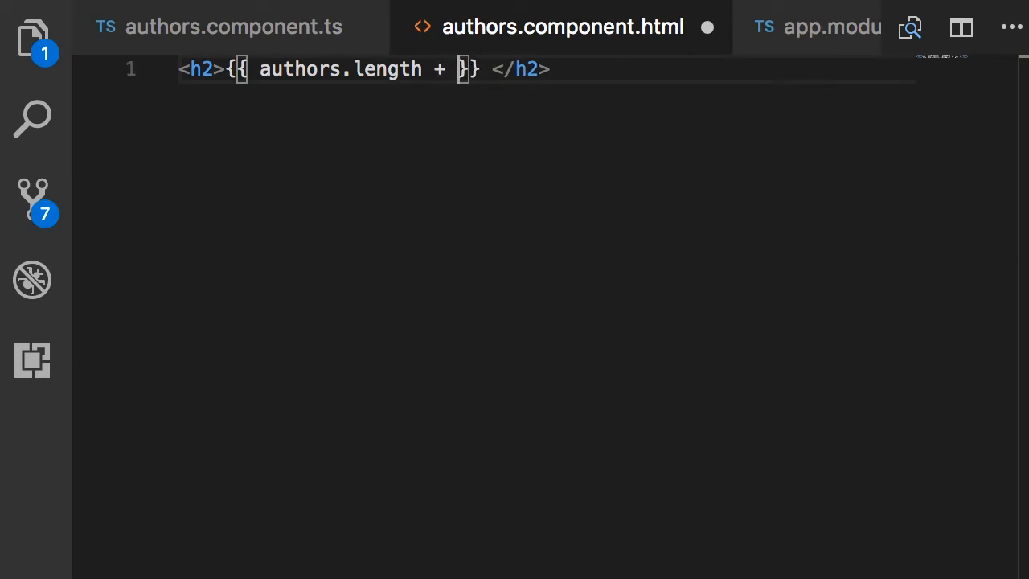
pyautogui.write("''")
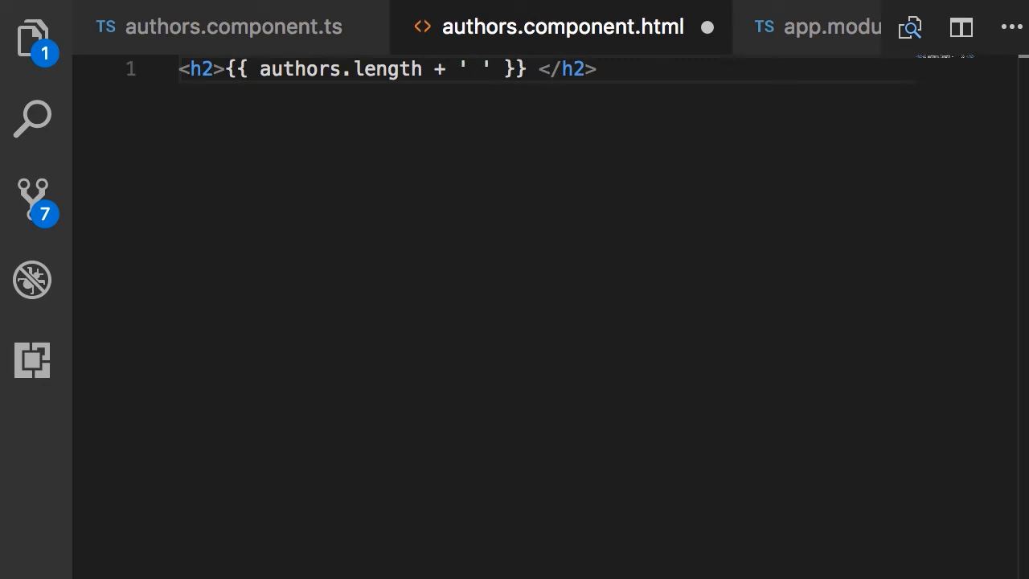
pyautogui.write('Authors')
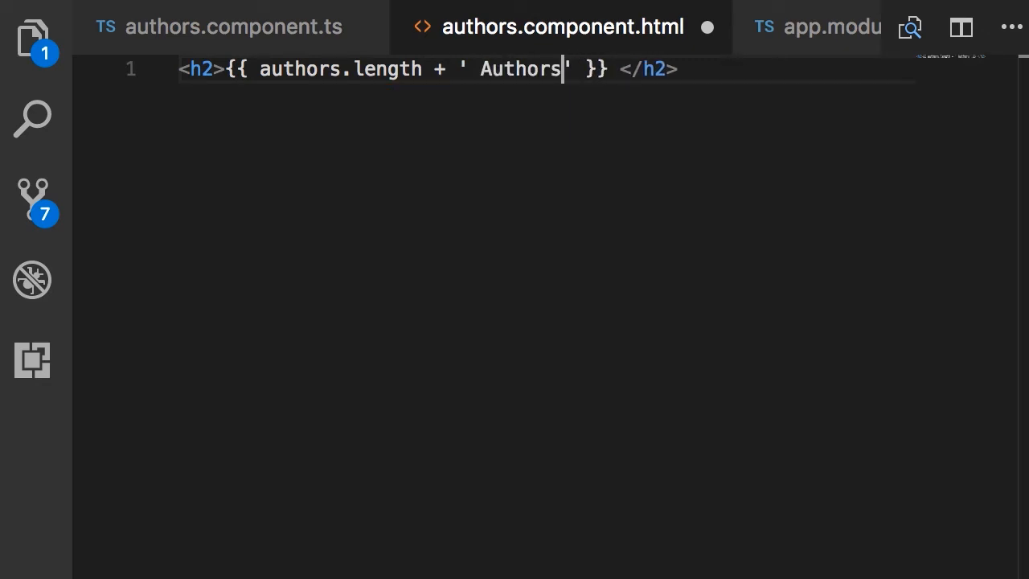
pyautogui.press('Backspace')
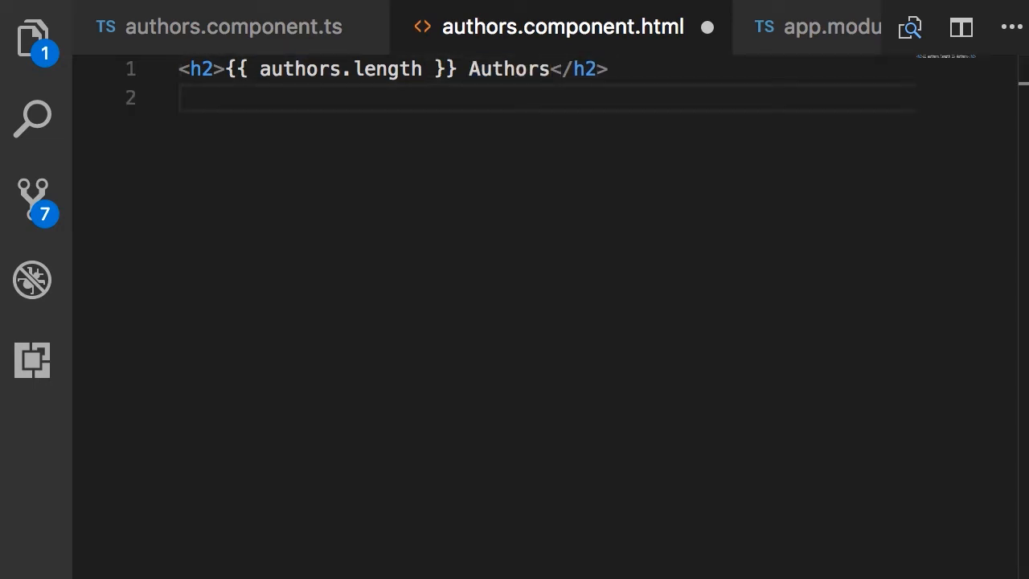
# Replace hand-typed list markup with Emmet ul>li expanded into a ul holding one li.
pyautogui.write('<ul></ul>')
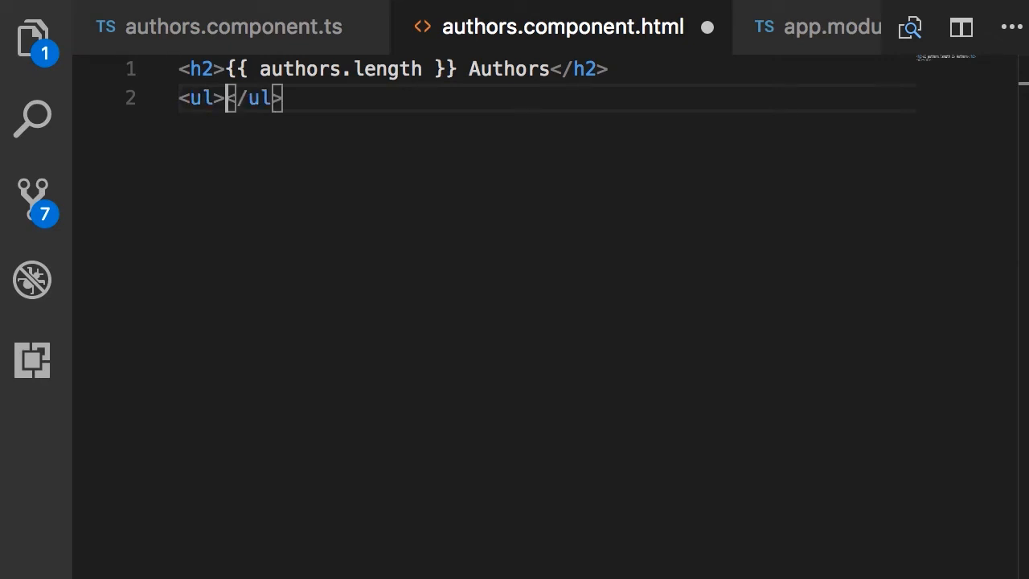
pyautogui.write('li></li>')
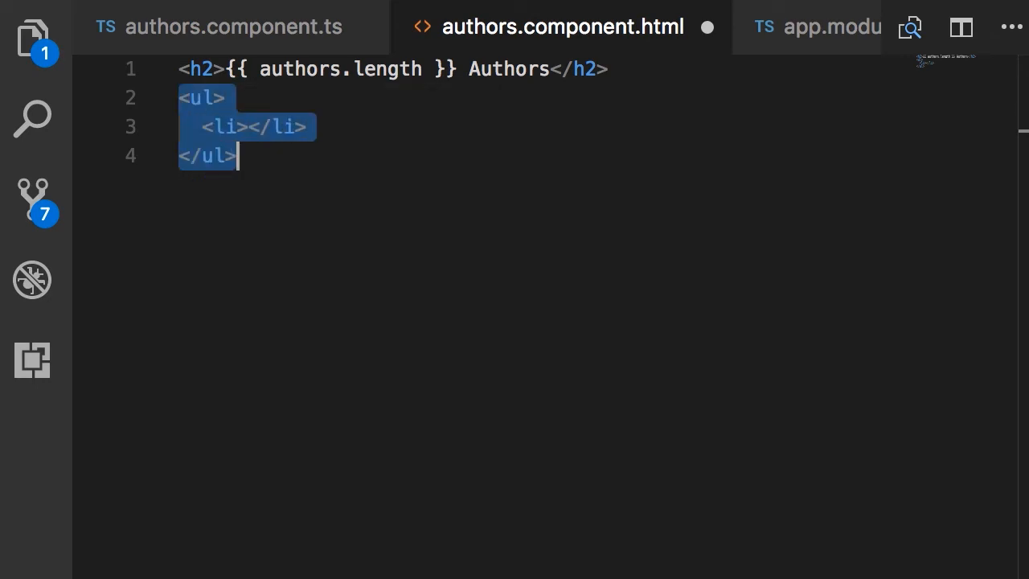
pyautogui.press('Delete')
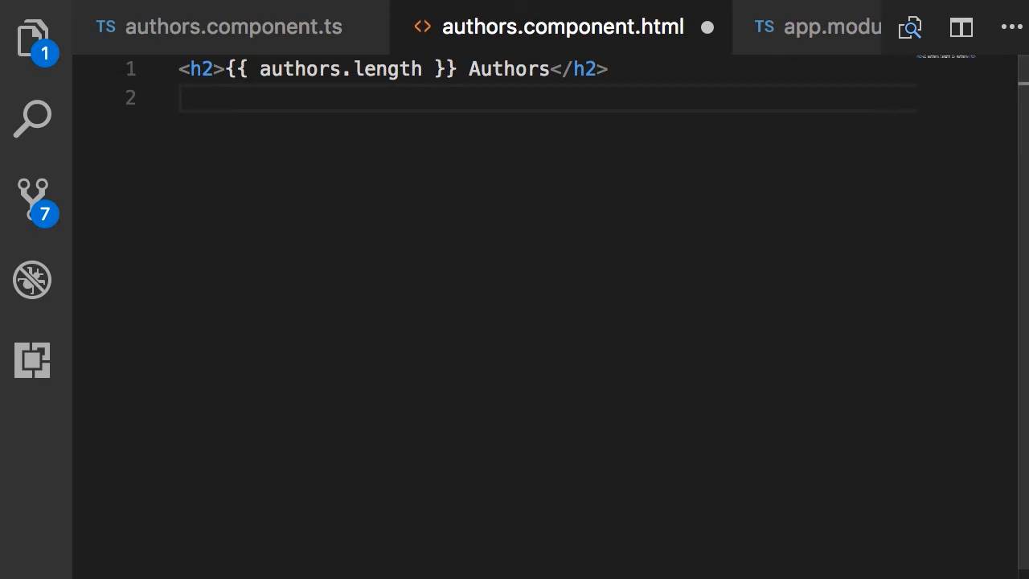
pyautogui.write('ul')
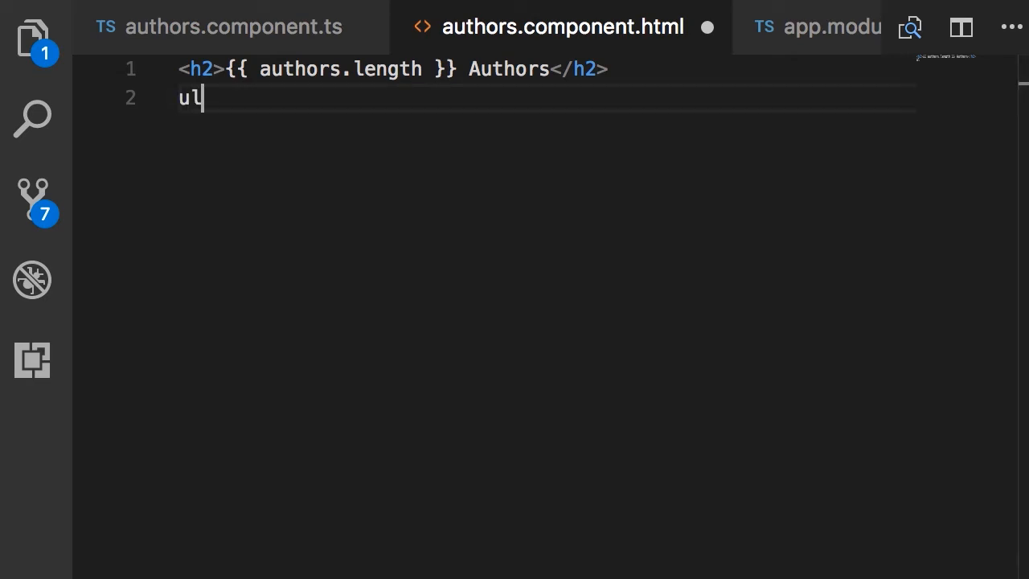
pyautogui.write('>')
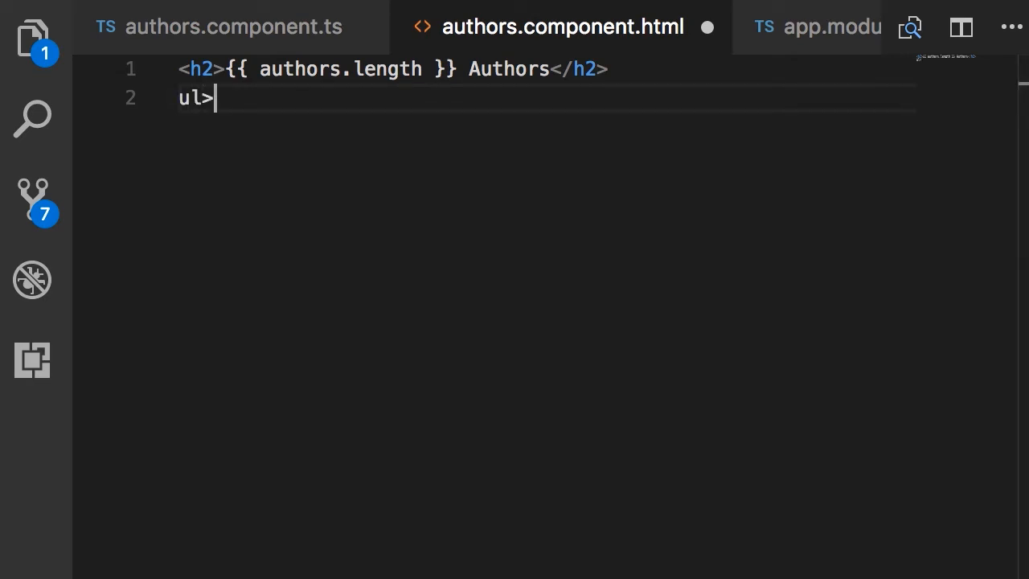
pyautogui.write('li')
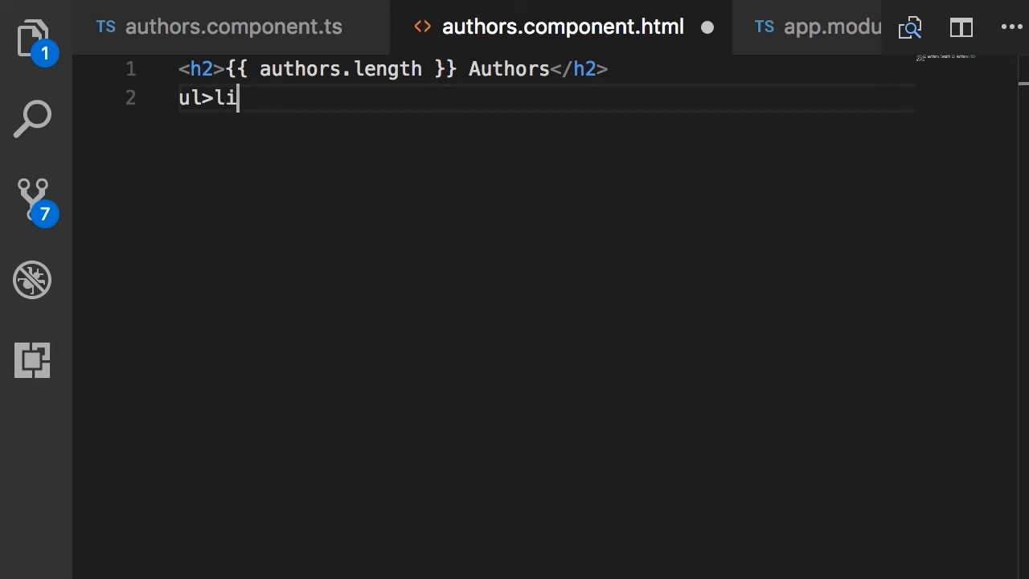
pyautogui.press('Tab')
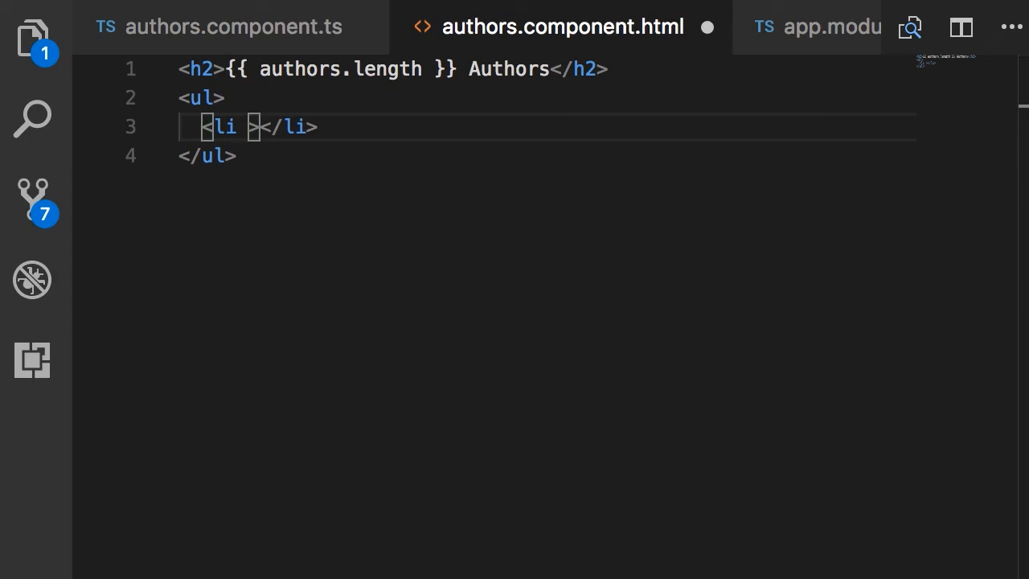
# Add *ngFor="let author of authors" to the li element.
pyautogui.write('*')
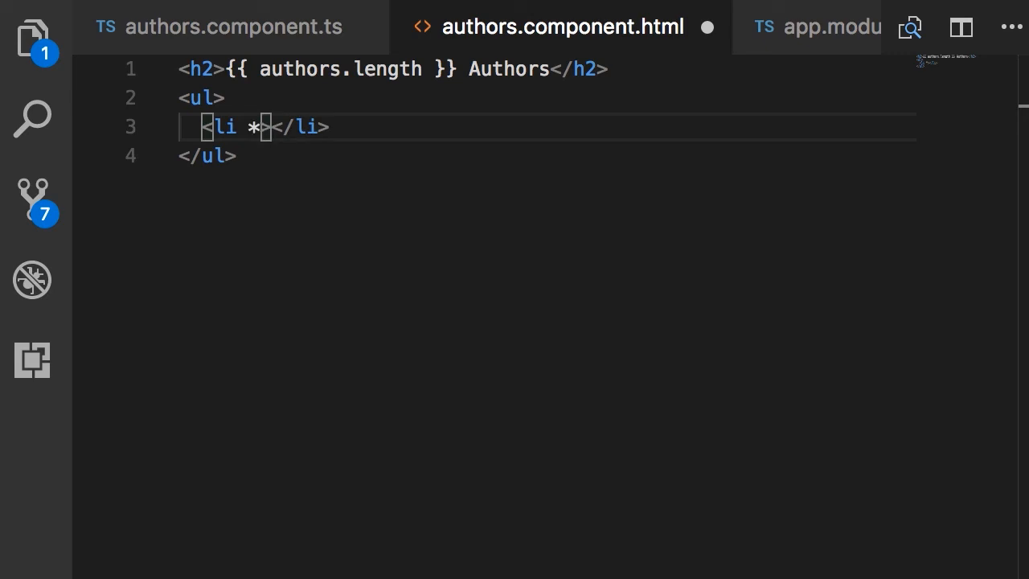
pyautogui.write('ngFor=')
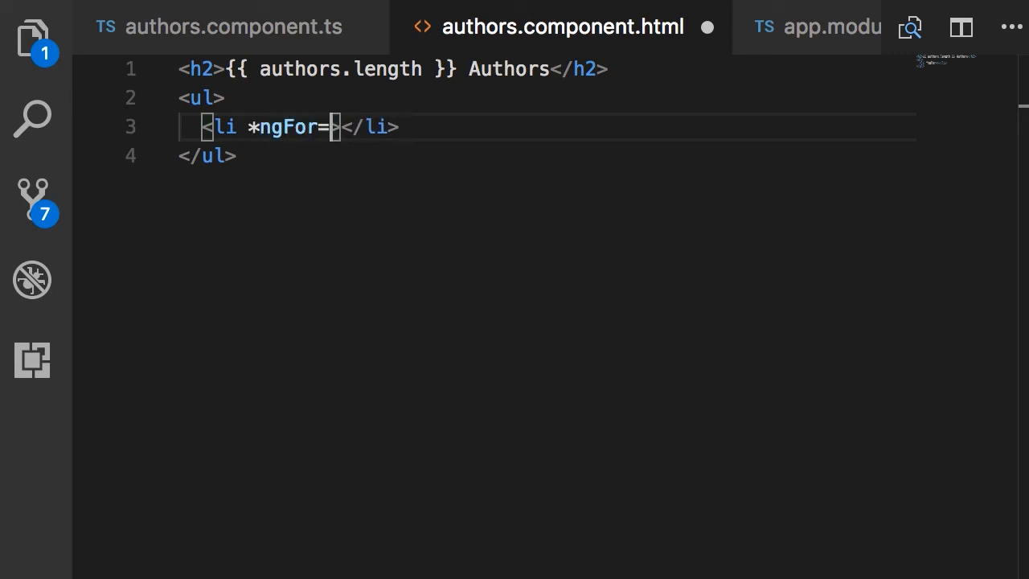
pyautogui.write('""')
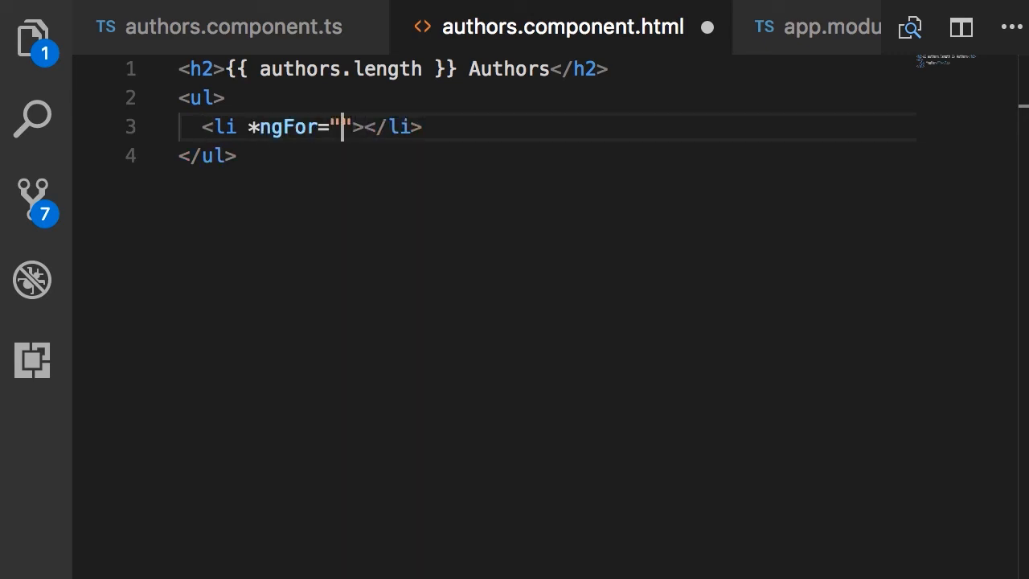
pyautogui.write('let author')
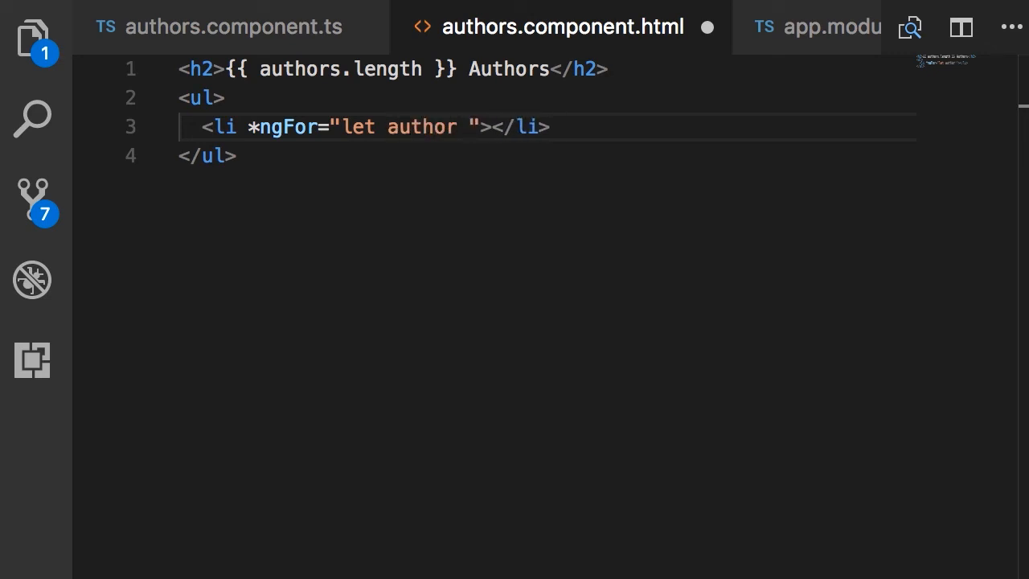
pyautogui.write('of authors')
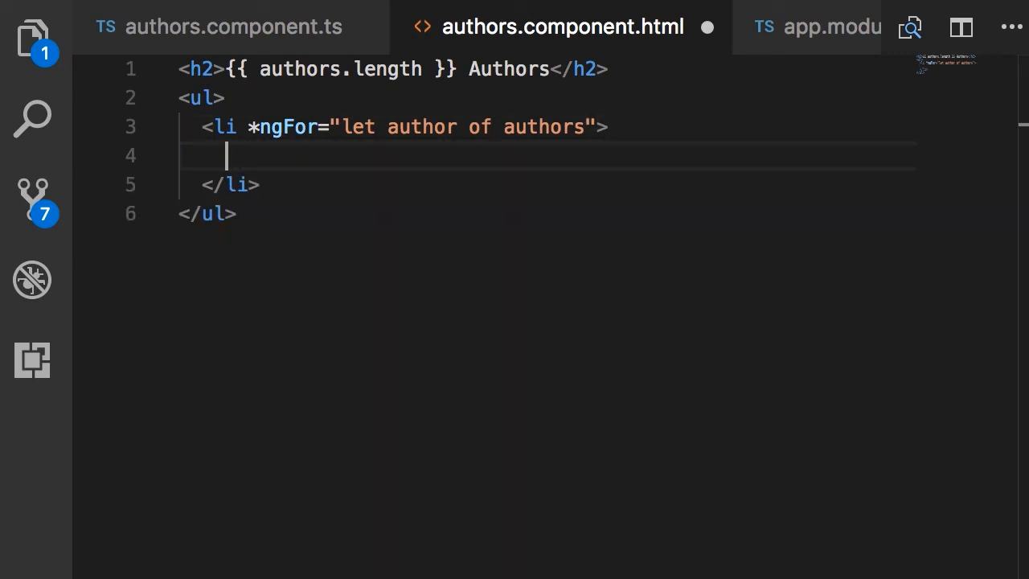
# Display each entry with {{ author }} inside the list item.
pyautogui.write('{{ }}')
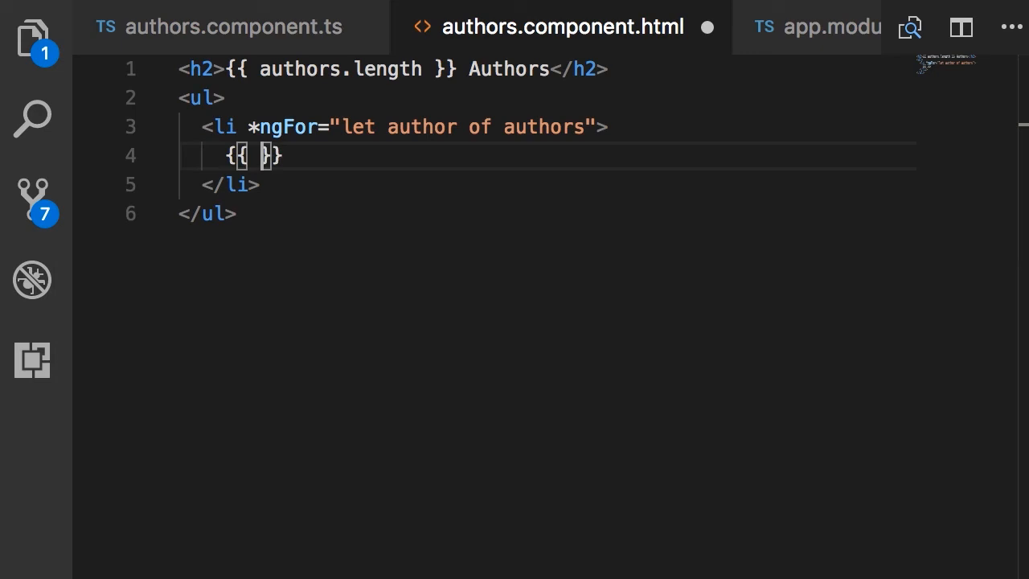
pyautogui.write('auth')
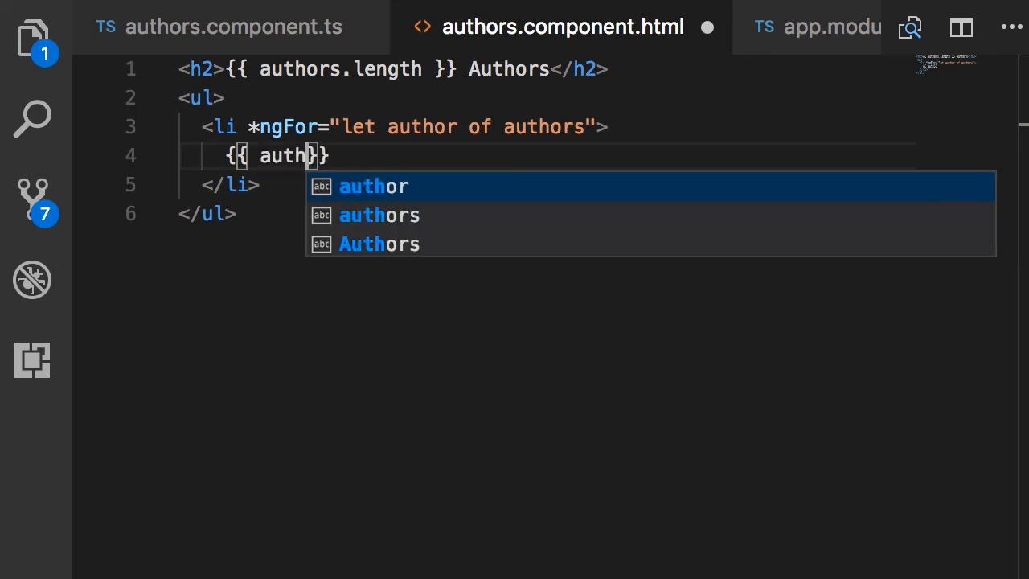
pyautogui.press('Tab')
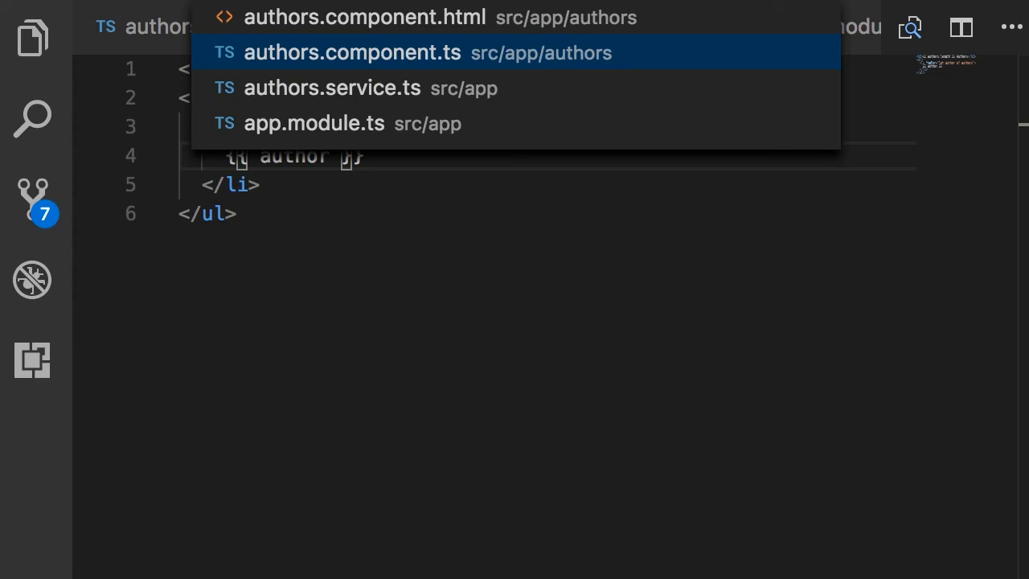
# In authors.component.ts, change the selector from 'app-authors' to 'authors'.
pyautogui.click(350, 52)
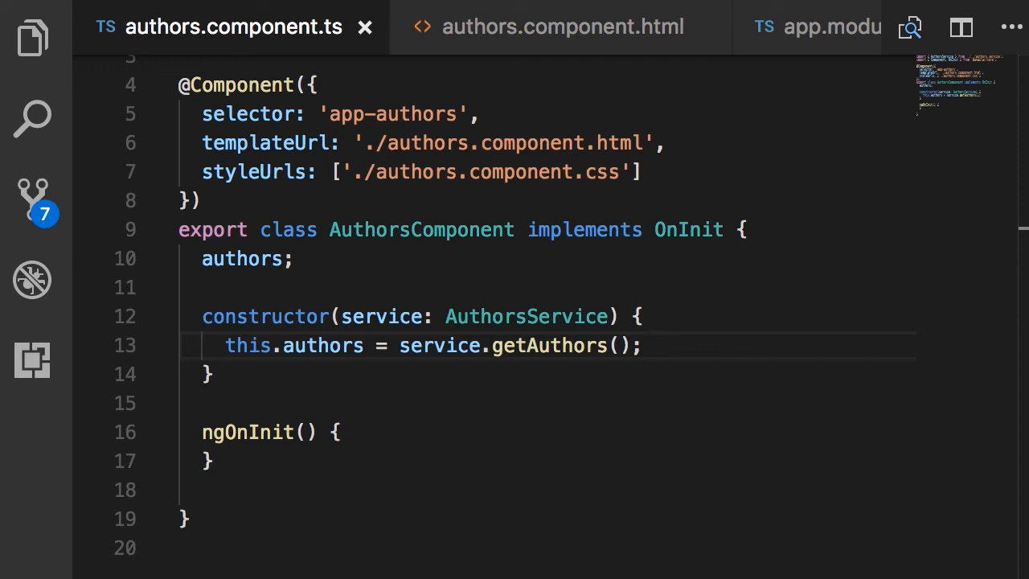
pyautogui.click(479, 114)
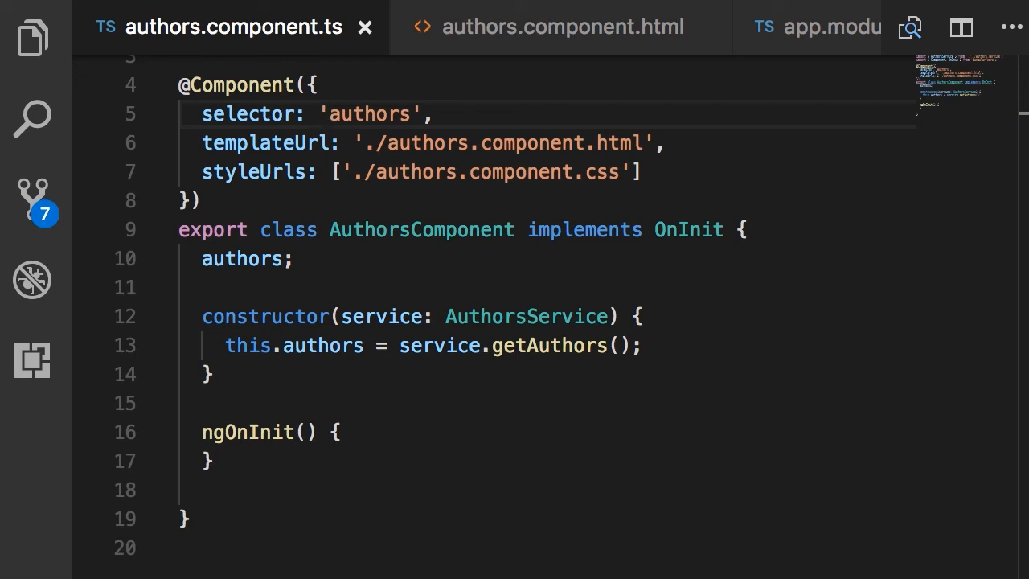
pyautogui.press('ctrl+p')
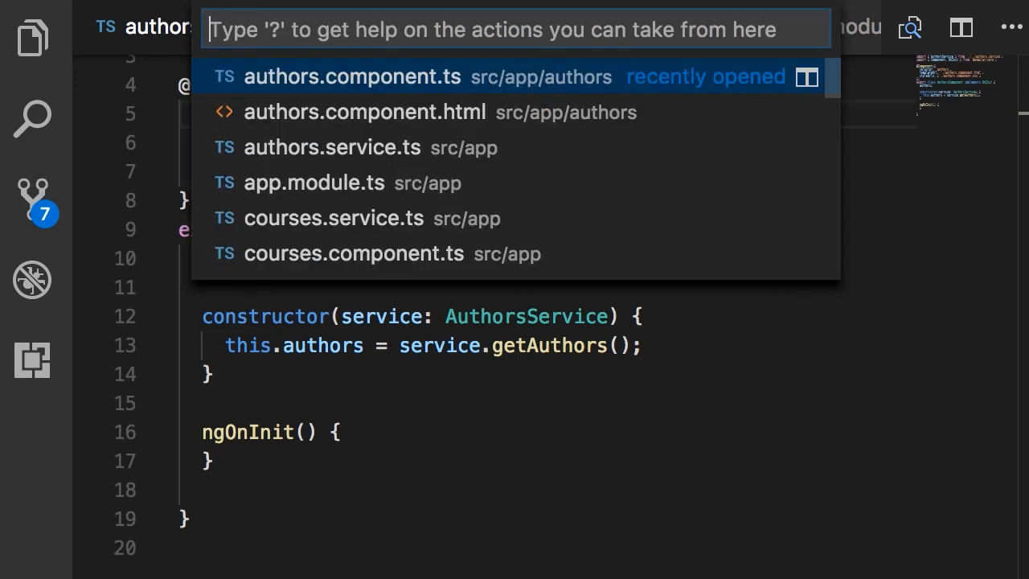
# Open app.component.html via Quick Open search 'app.h'.
pyautogui.write('app.h')
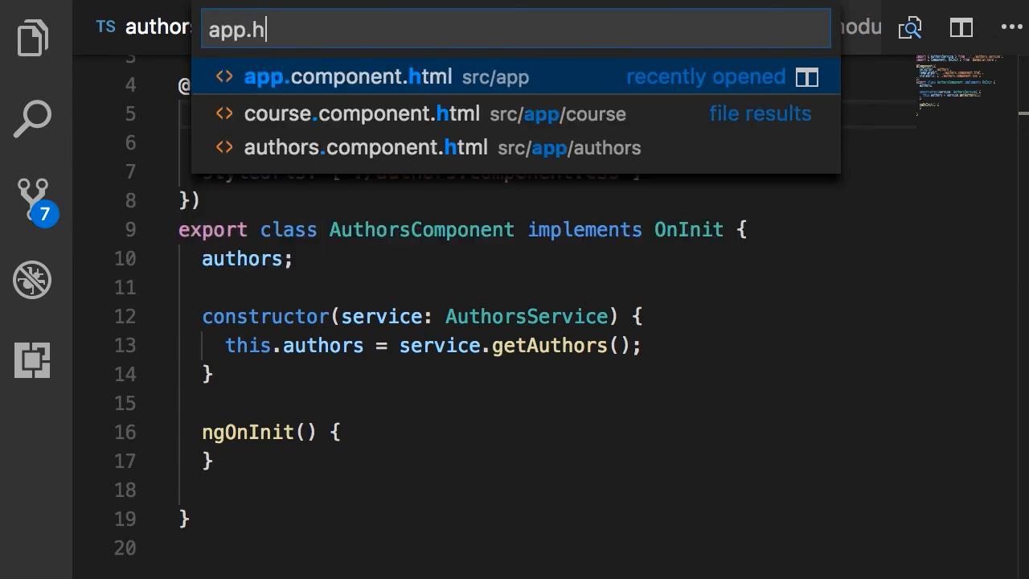
pyautogui.click(349, 77)
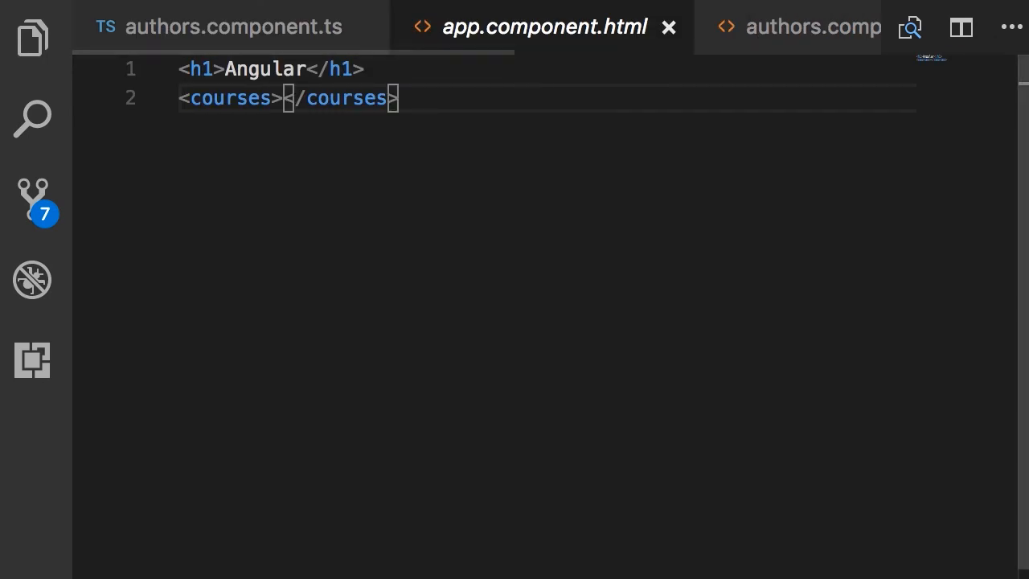